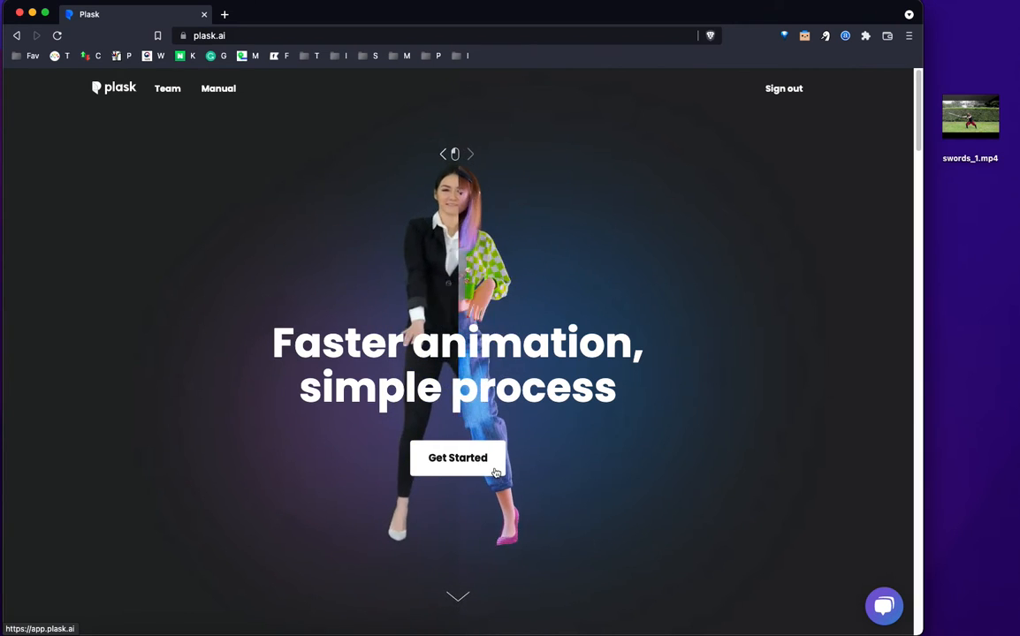
- Launch app.plask.ai in a new tab from the homepage's Get Started button
click(458, 458)
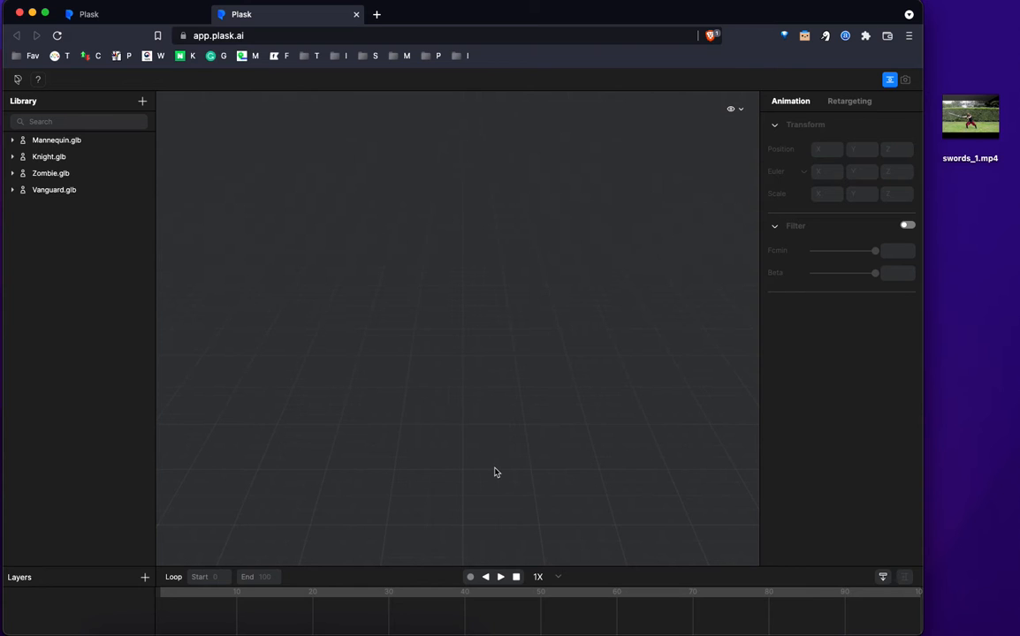
mouse_move(433, 405)
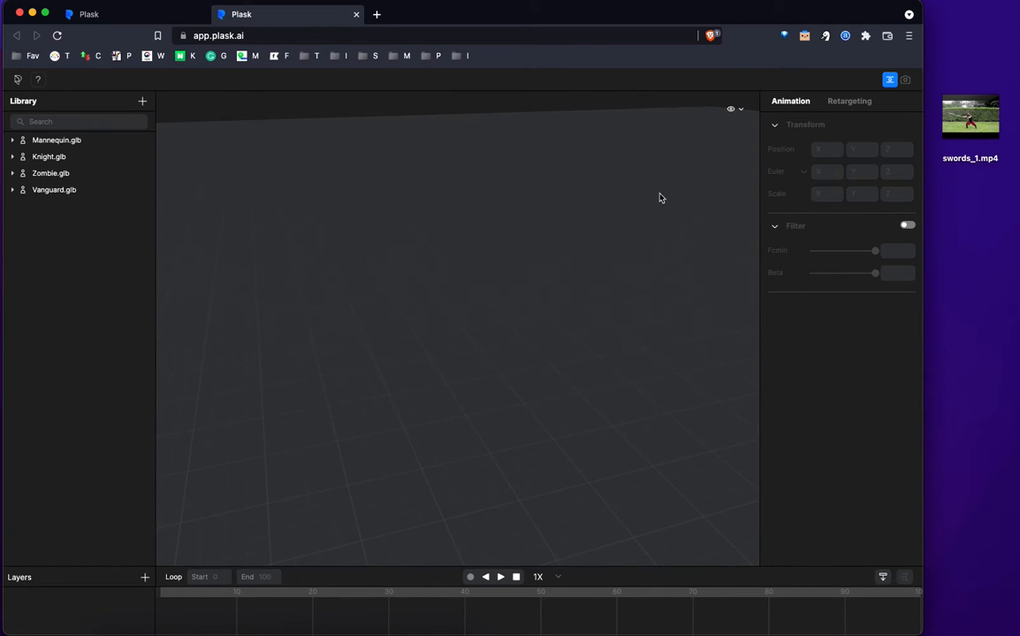
mouse_move(555, 256)
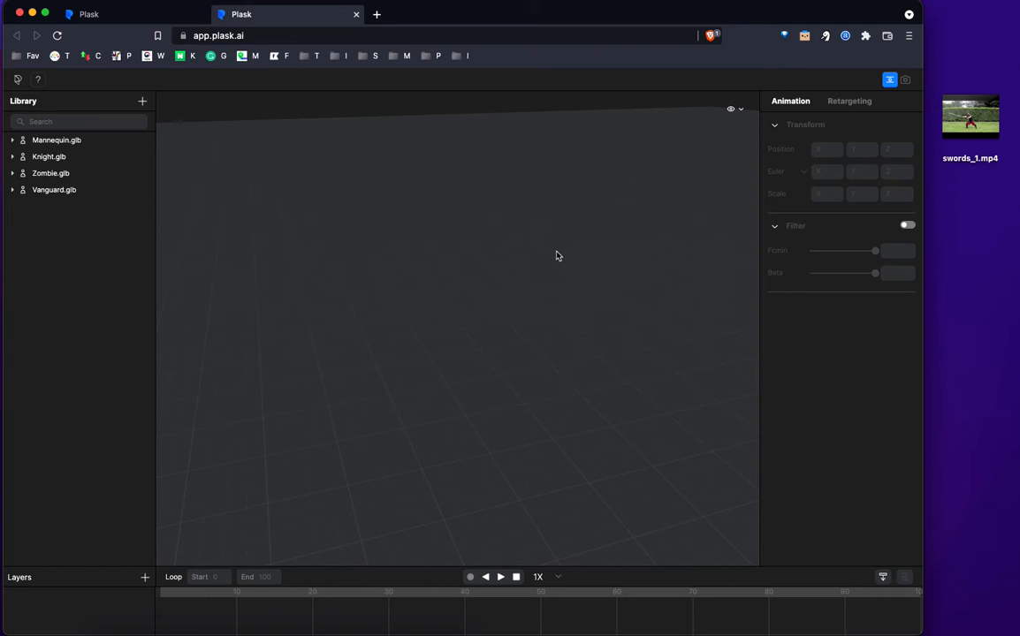
mouse_move(416, 234)
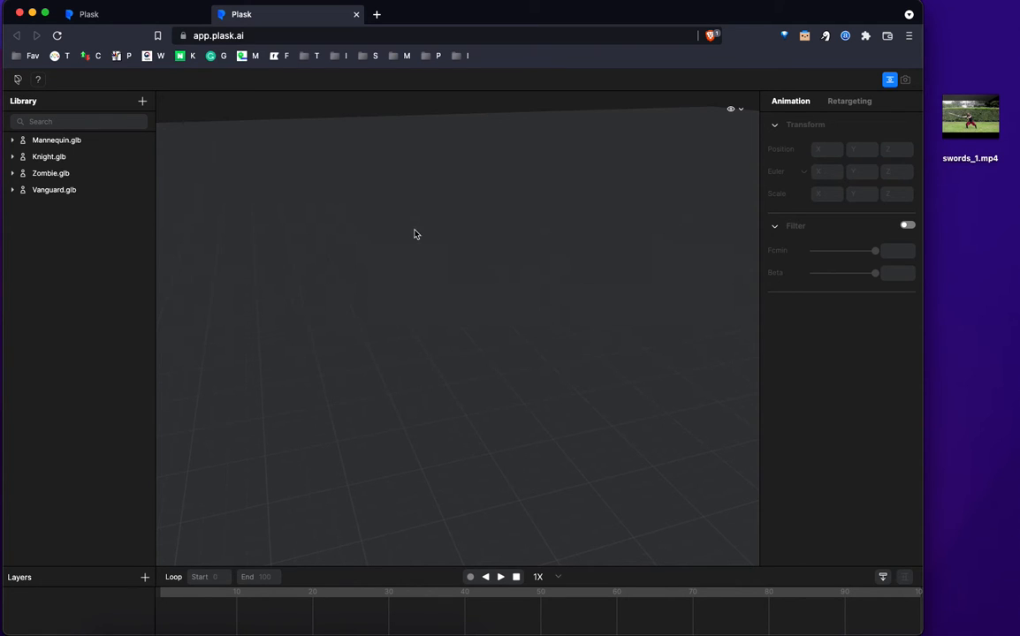
mouse_move(928, 193)
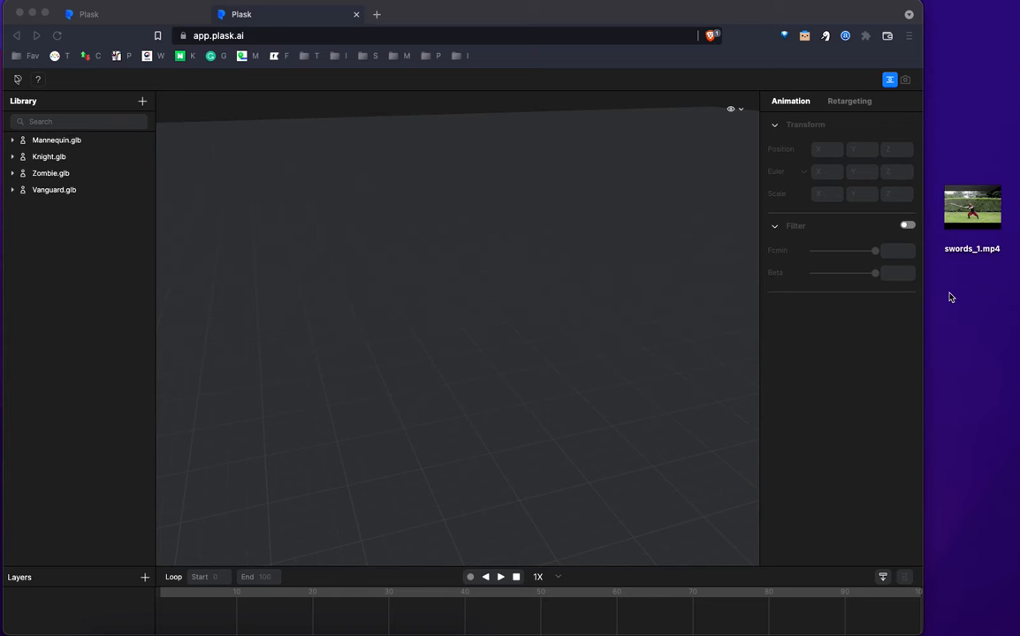
mouse_move(1005, 284)
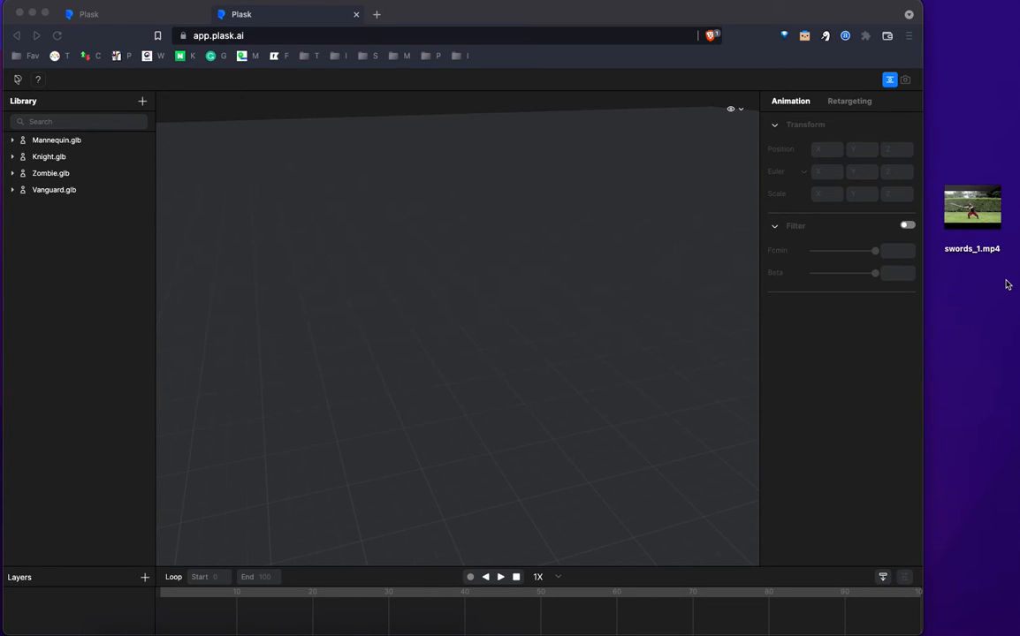
mouse_move(1013, 283)
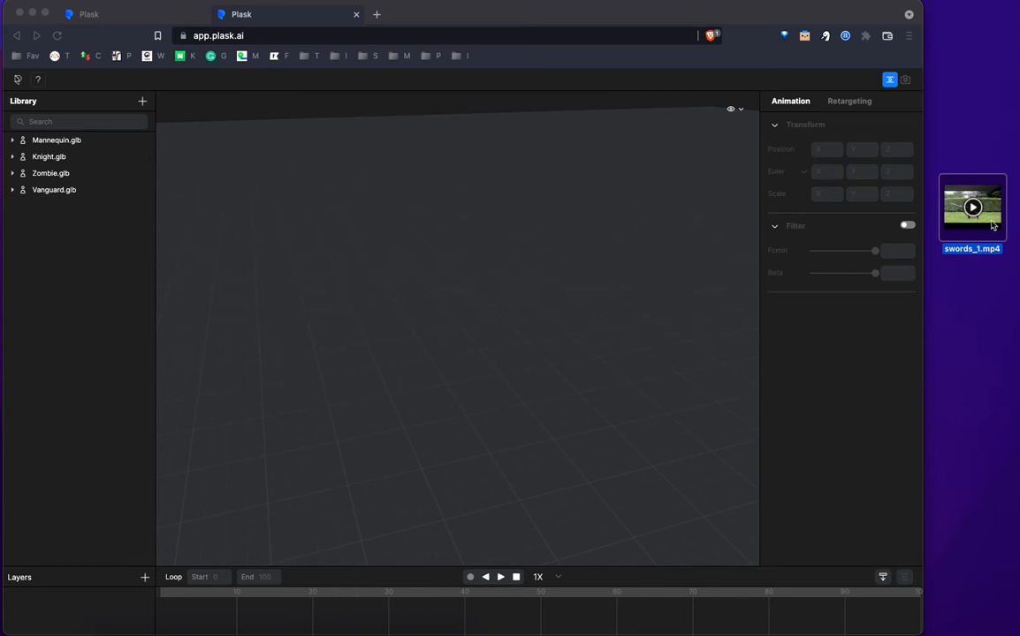
drag(972, 207, 400, 256)
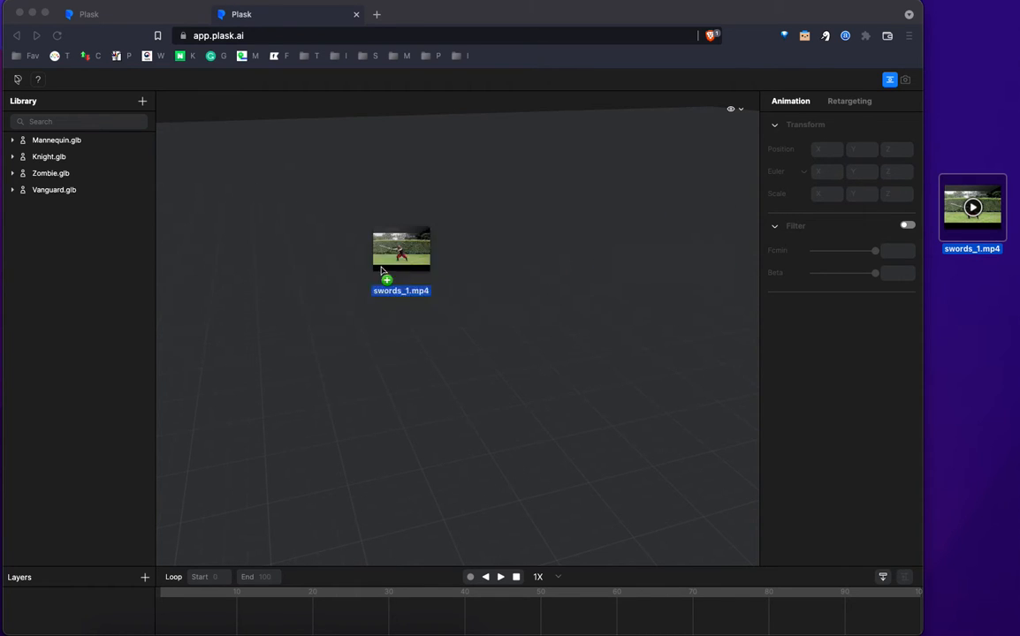
drag(401, 256, 39, 168)
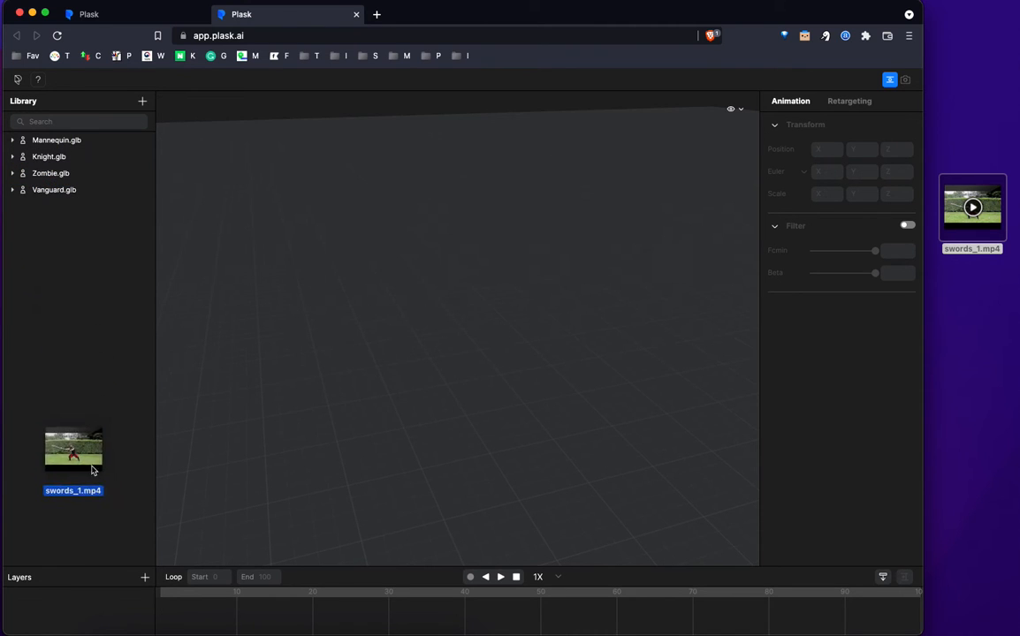
drag(73, 450, 990, 194)
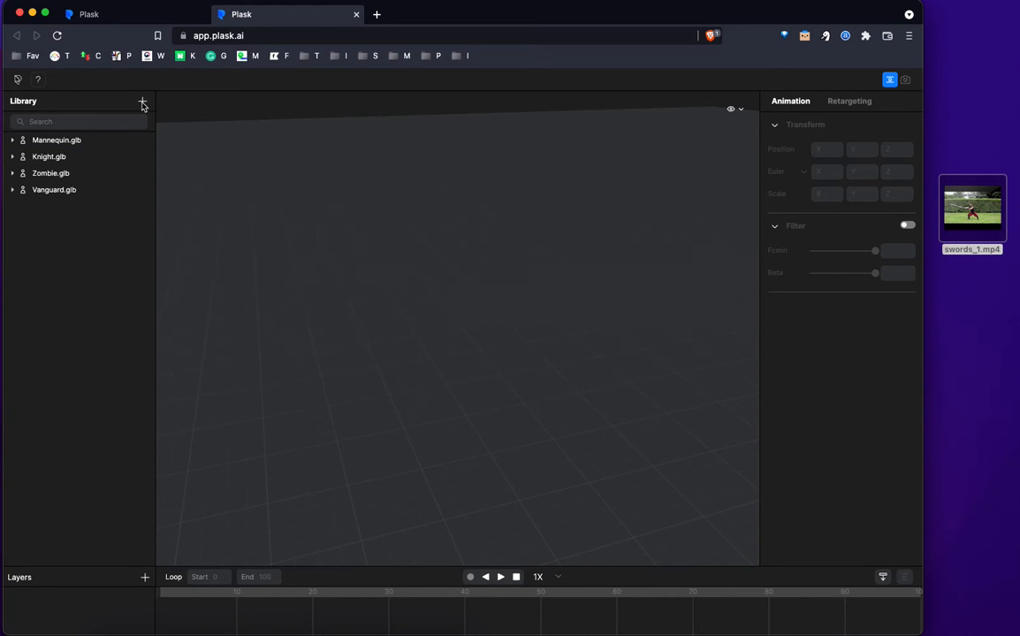
- Import swords_1.mp4 from the Desktop into the Library and confirm motion extraction
click(141, 102)
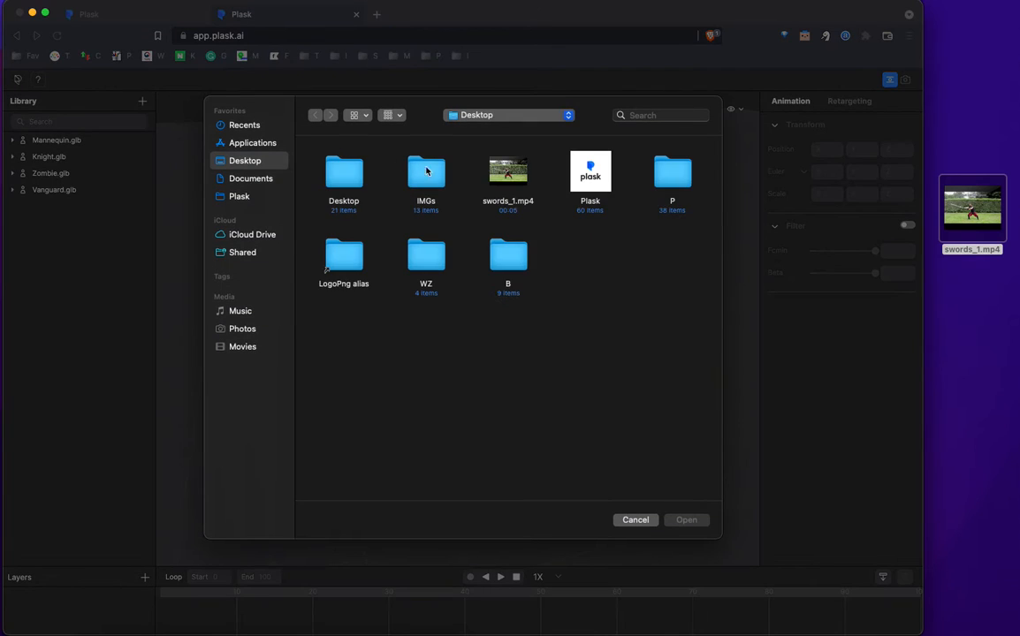
click(507, 171)
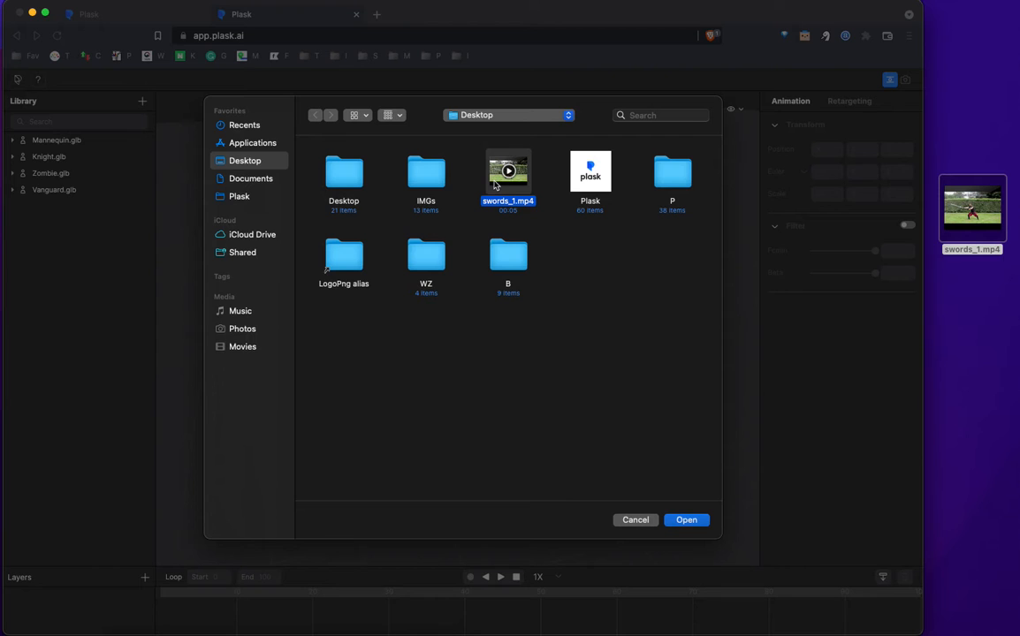
click(685, 520)
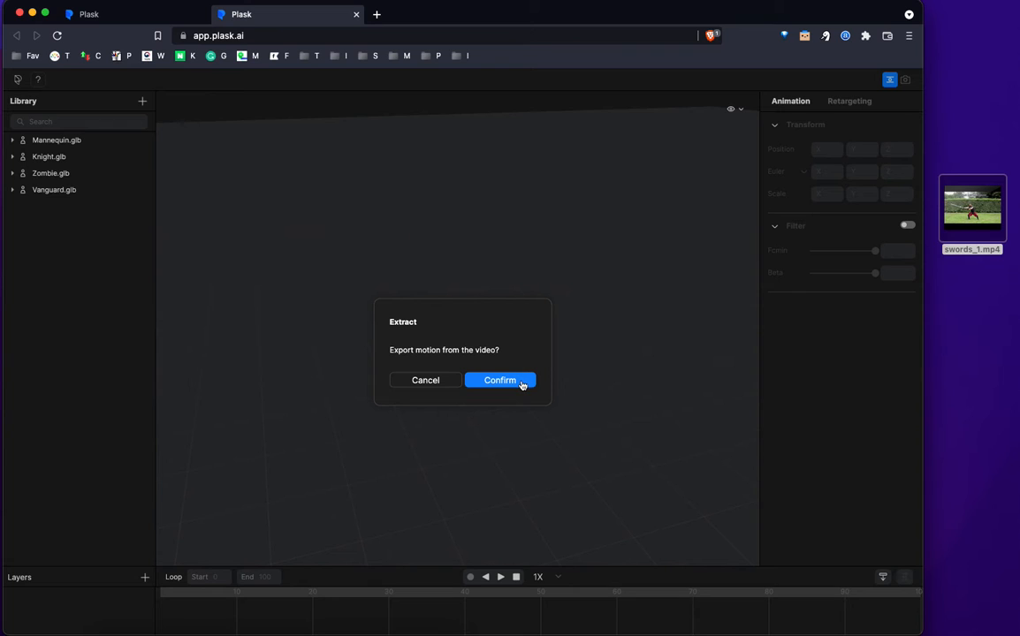
click(499, 379)
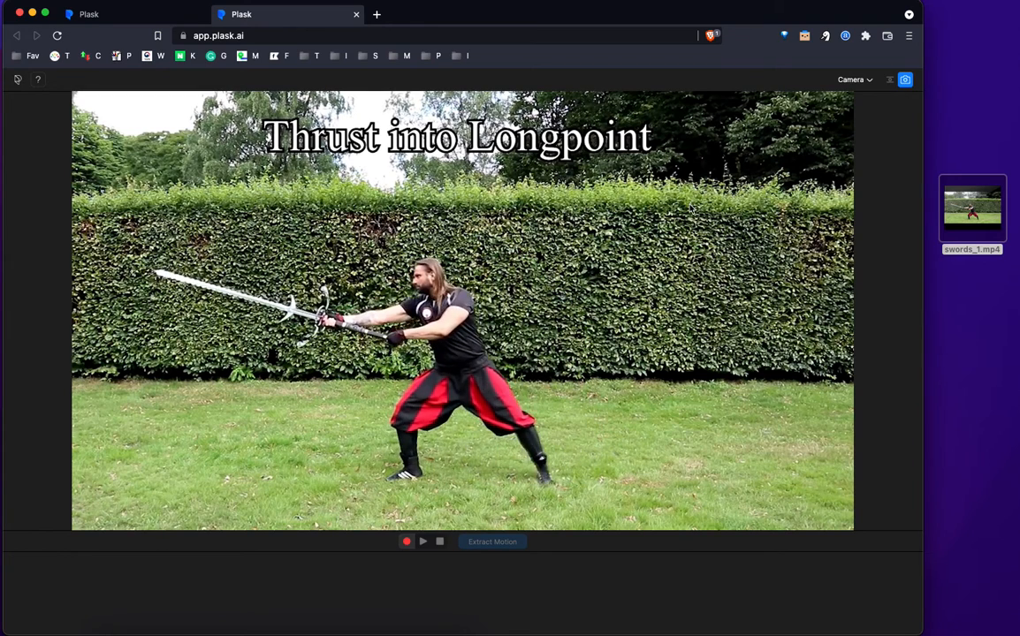
- Trim the clip's extraction range to end near 3.7s, then play and pause to preview
click(422, 541)
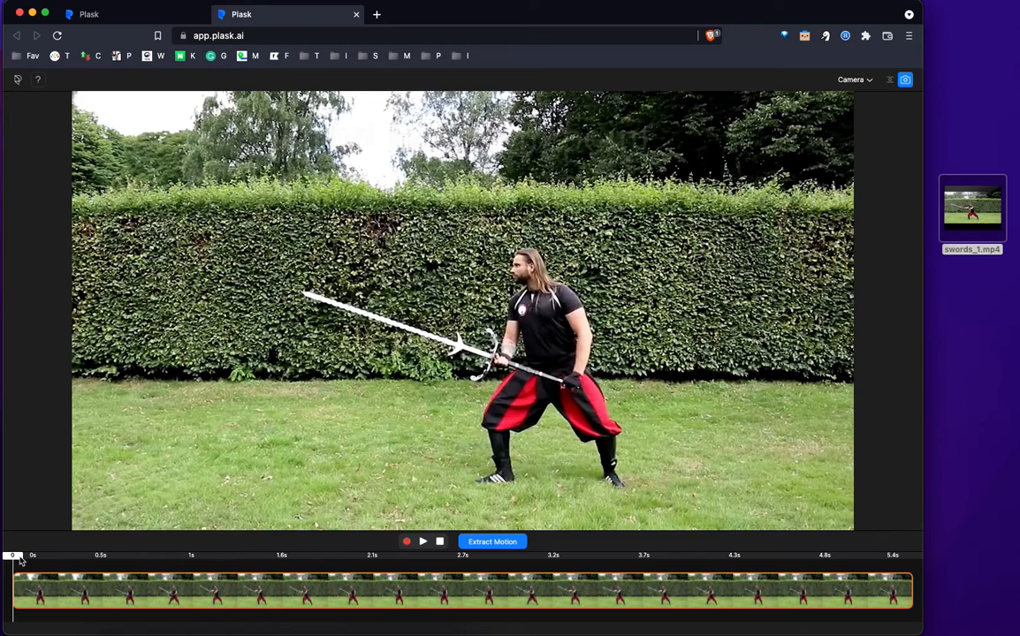
mouse_move(888, 563)
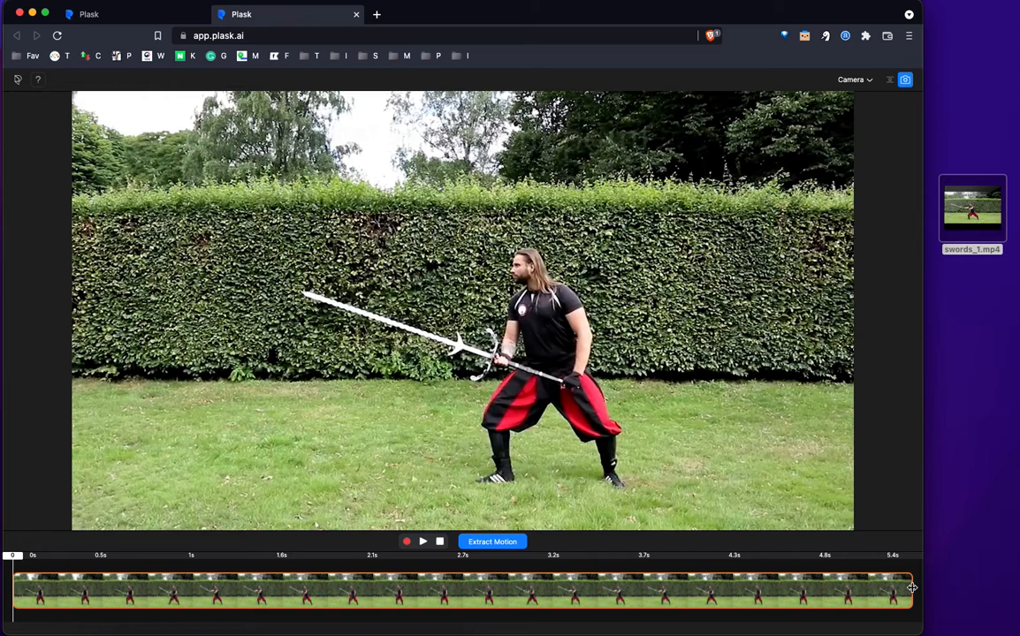
drag(912, 591, 684, 594)
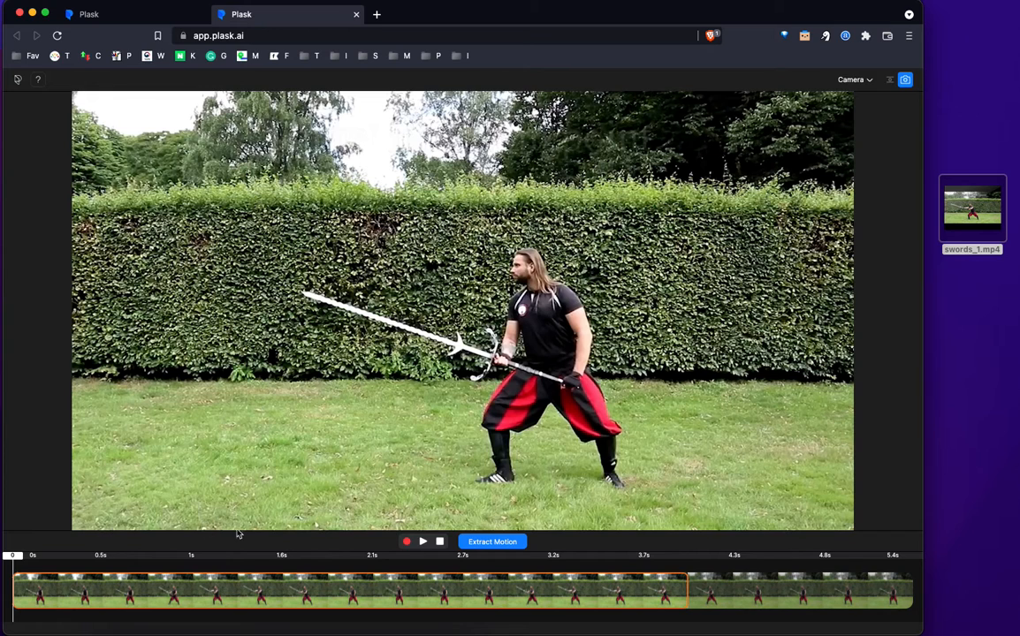
click(423, 541)
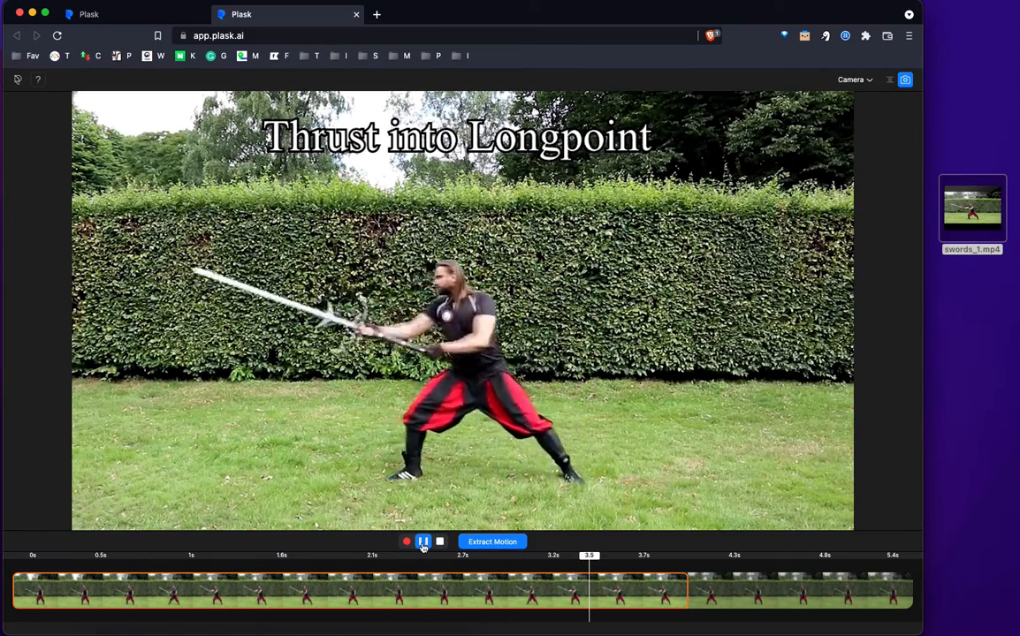
click(491, 542)
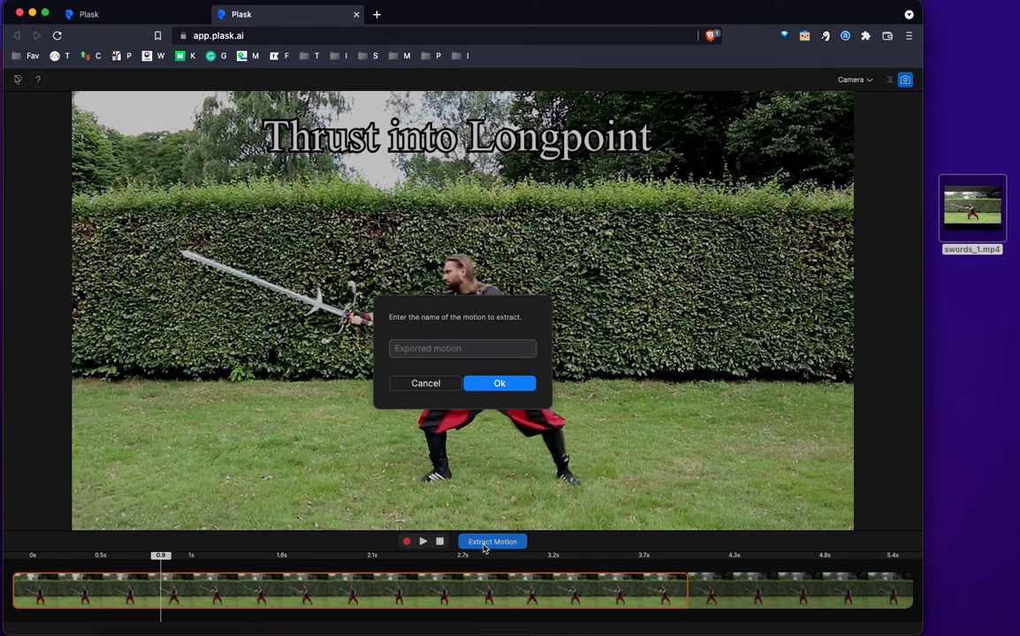
- Name the extracted motion 'sword' and confirm with Ok
click(462, 349)
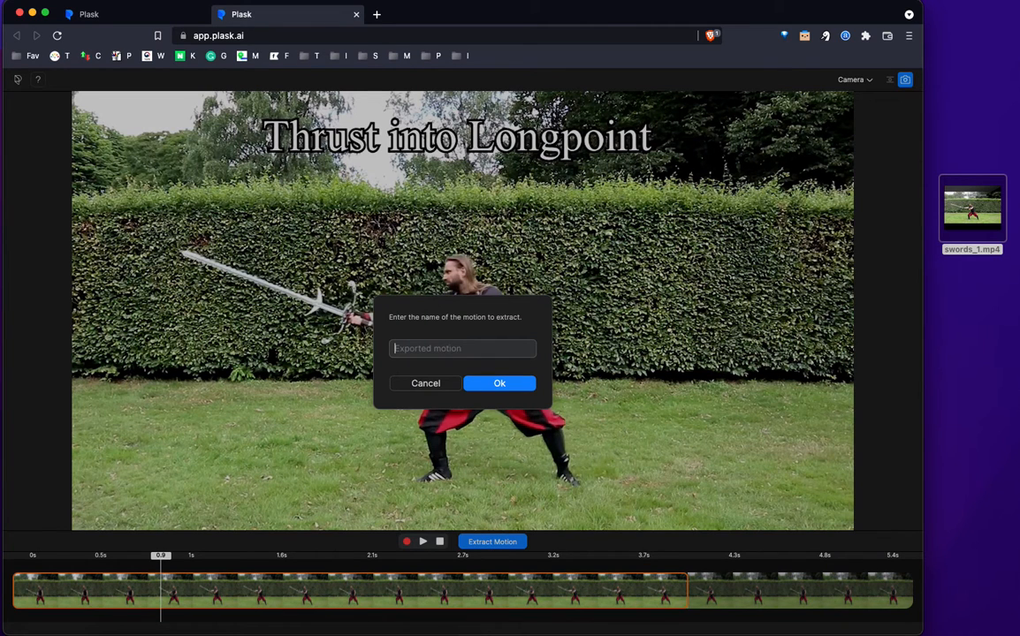
text(sword)
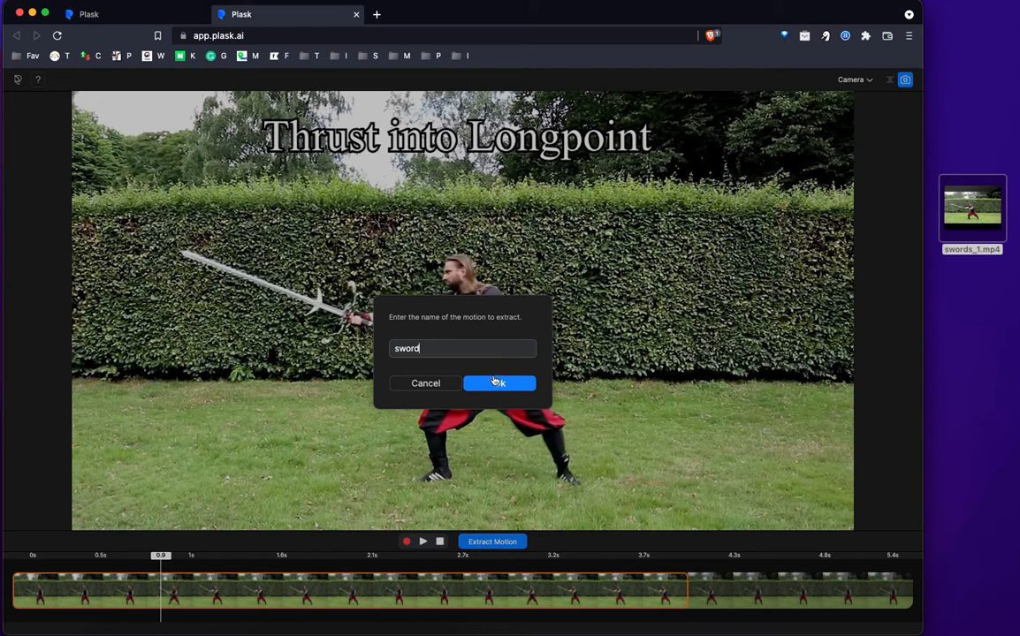
click(498, 383)
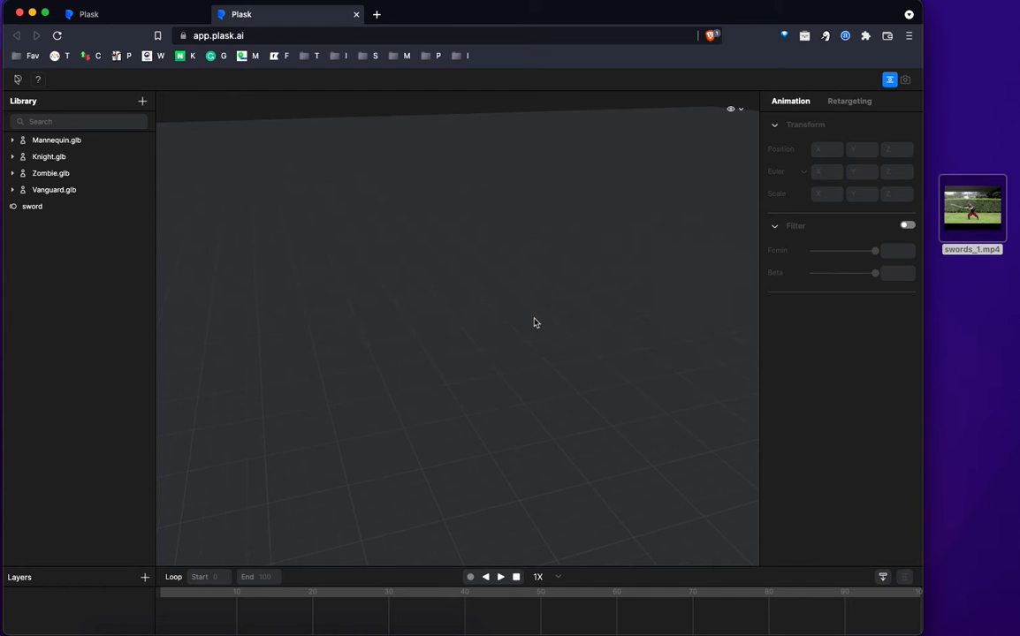
mouse_move(481, 195)
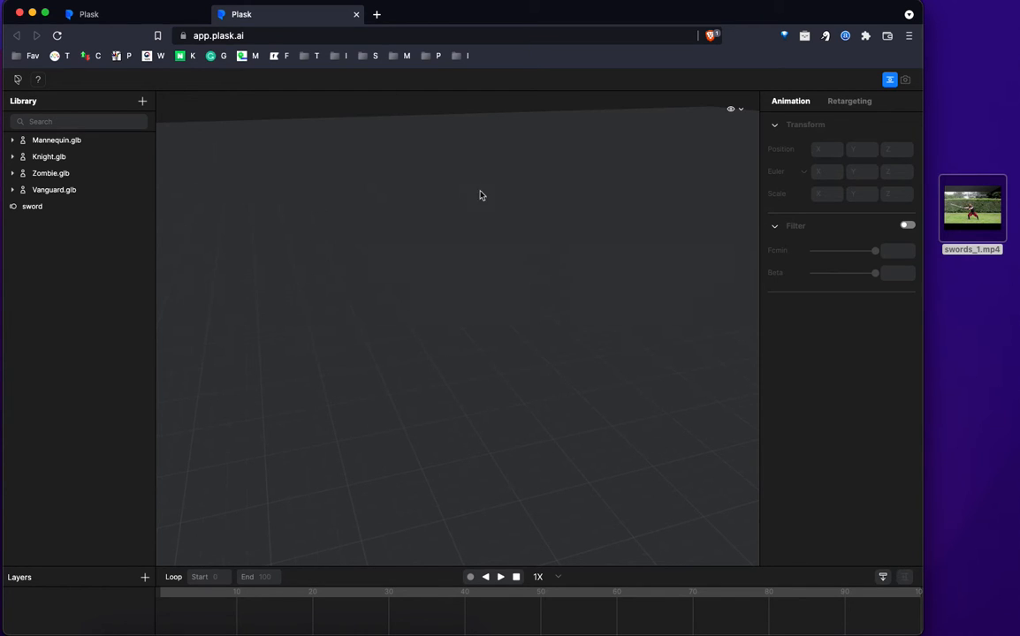
mouse_move(444, 323)
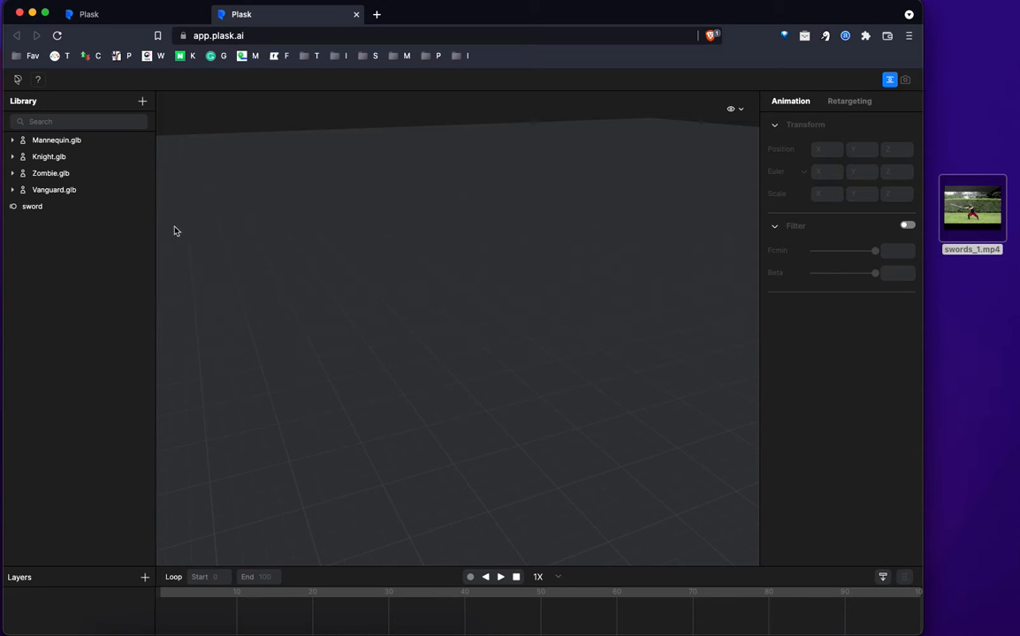
- Expand Knight.glb in the Library and attach the 'sword' motion to the Knight
click(32, 206)
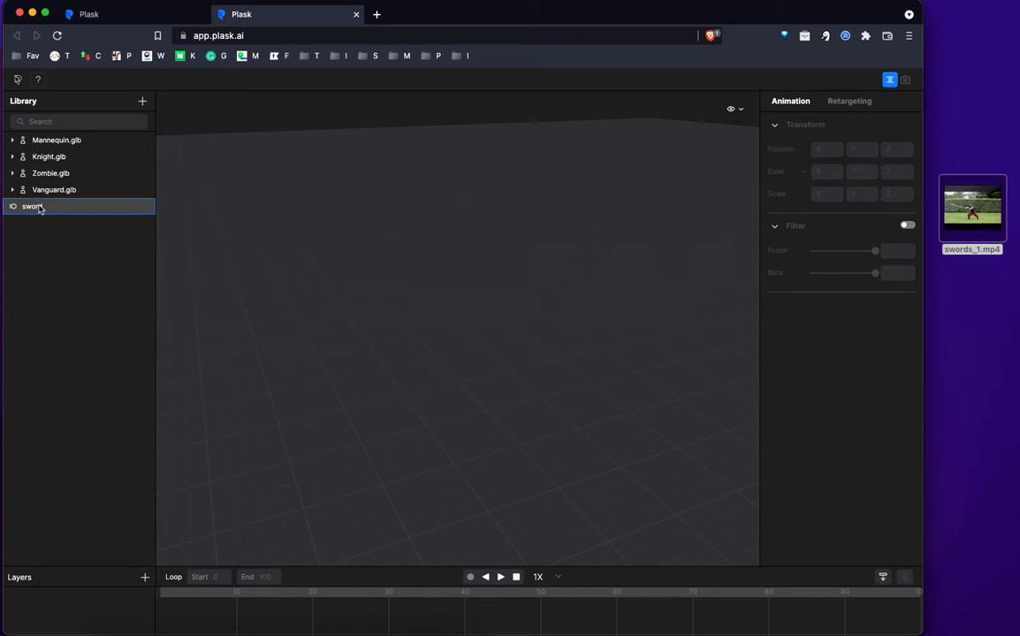
click(57, 140)
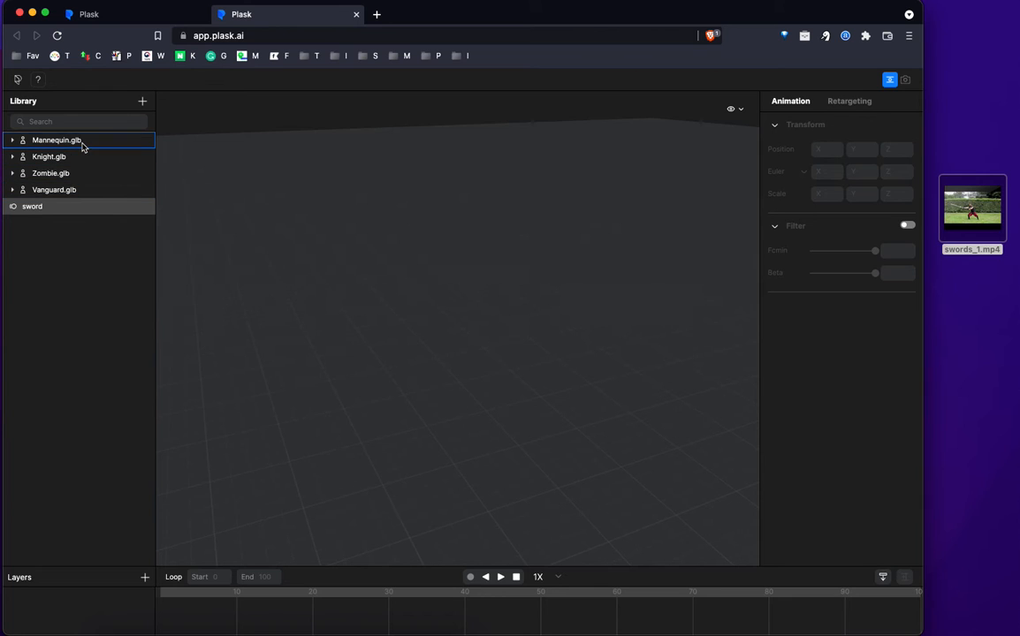
mouse_move(72, 148)
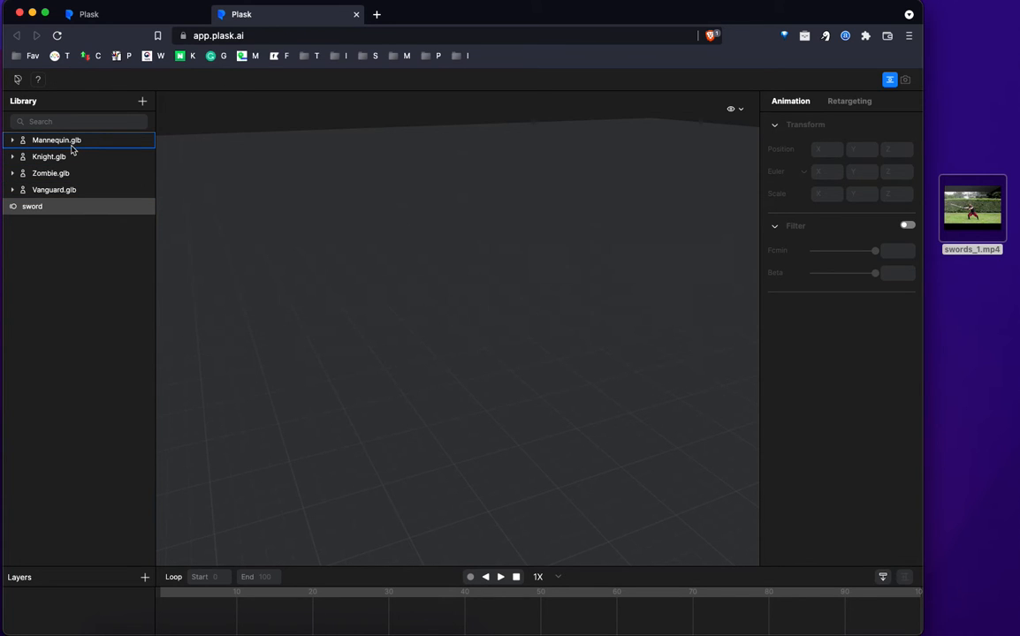
click(48, 156)
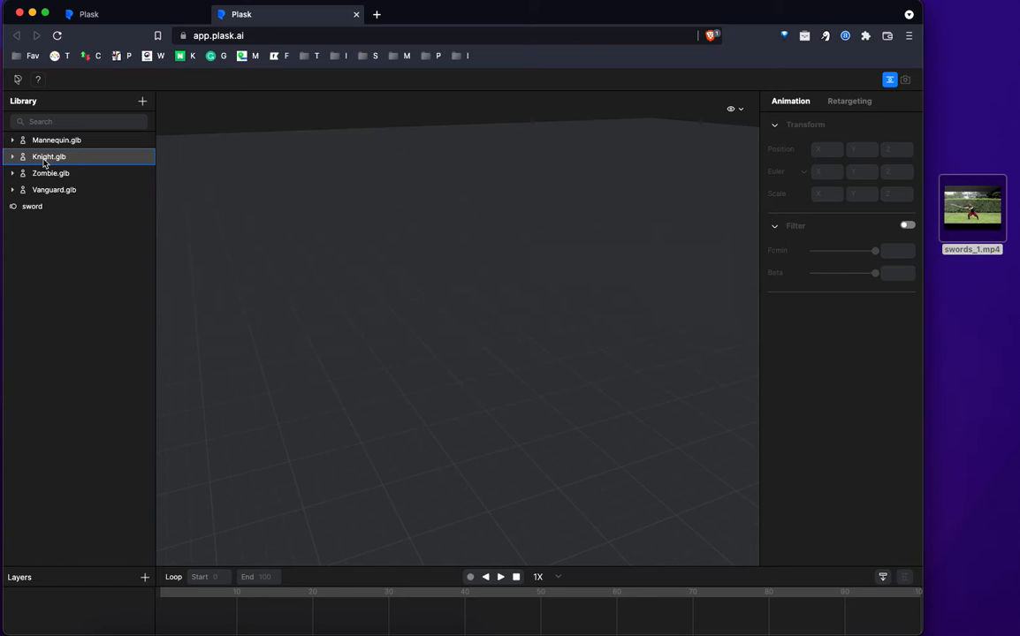
click(32, 206)
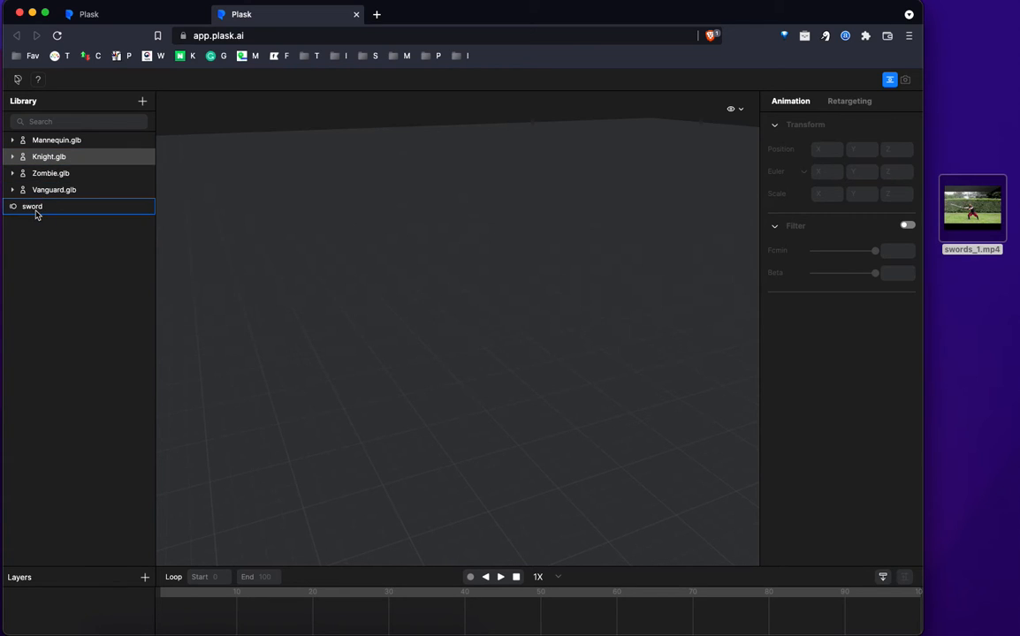
click(12, 156)
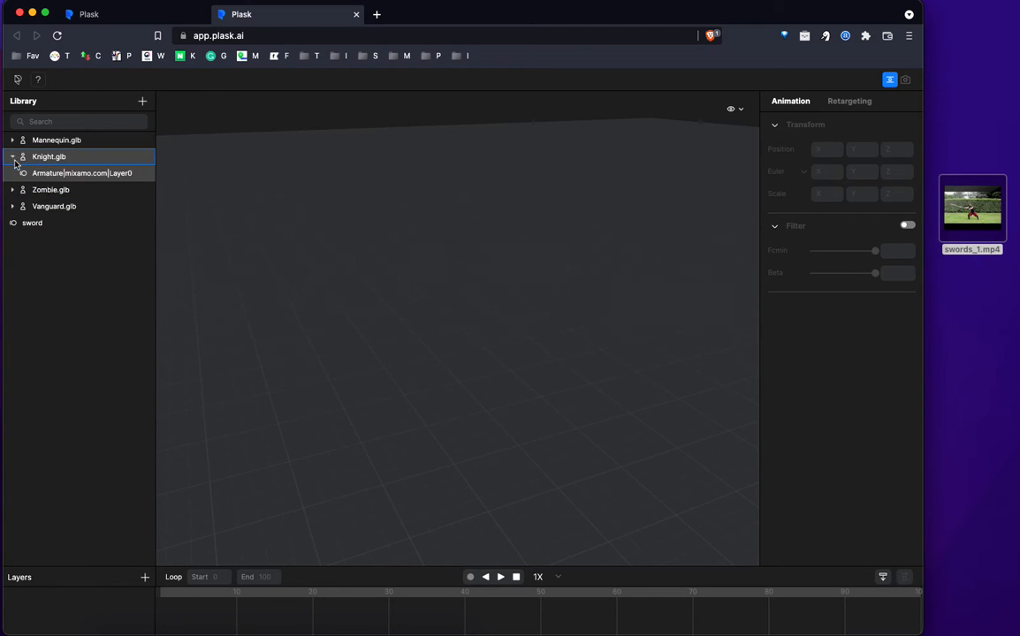
click(33, 223)
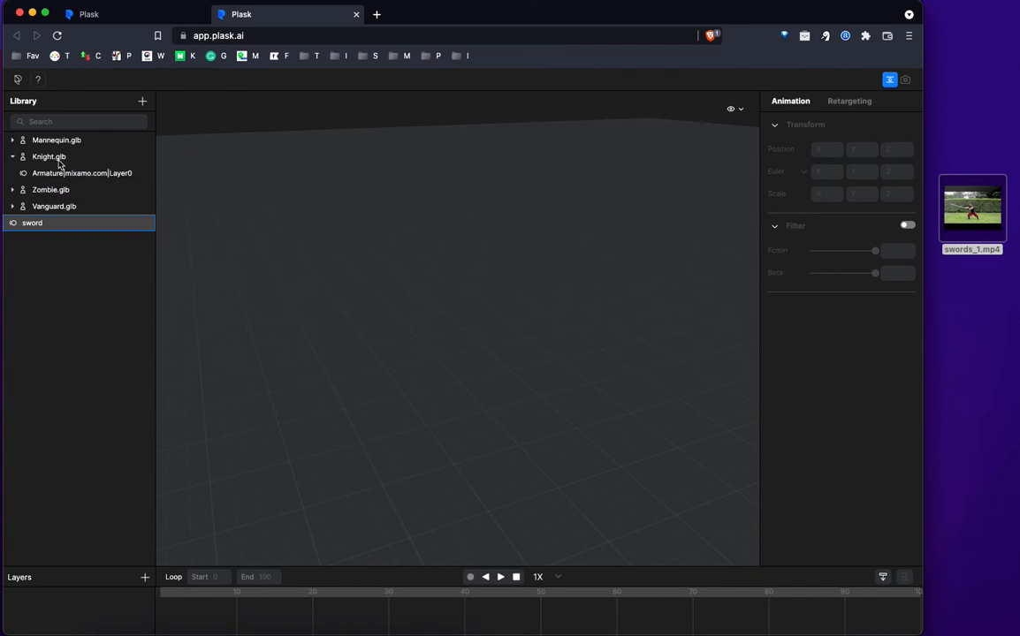
click(43, 189)
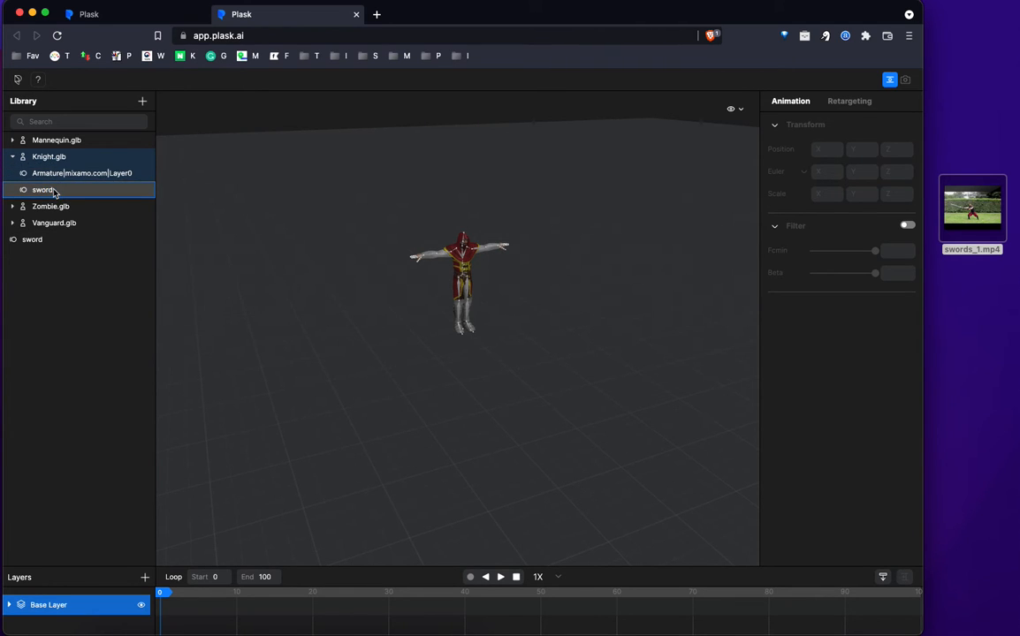
click(472, 197)
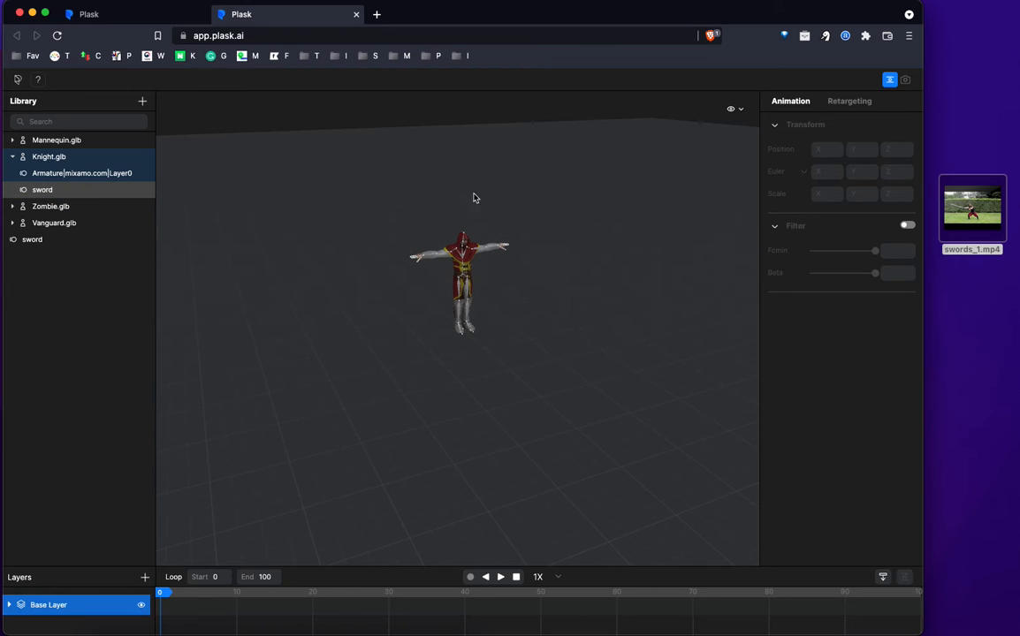
mouse_move(498, 359)
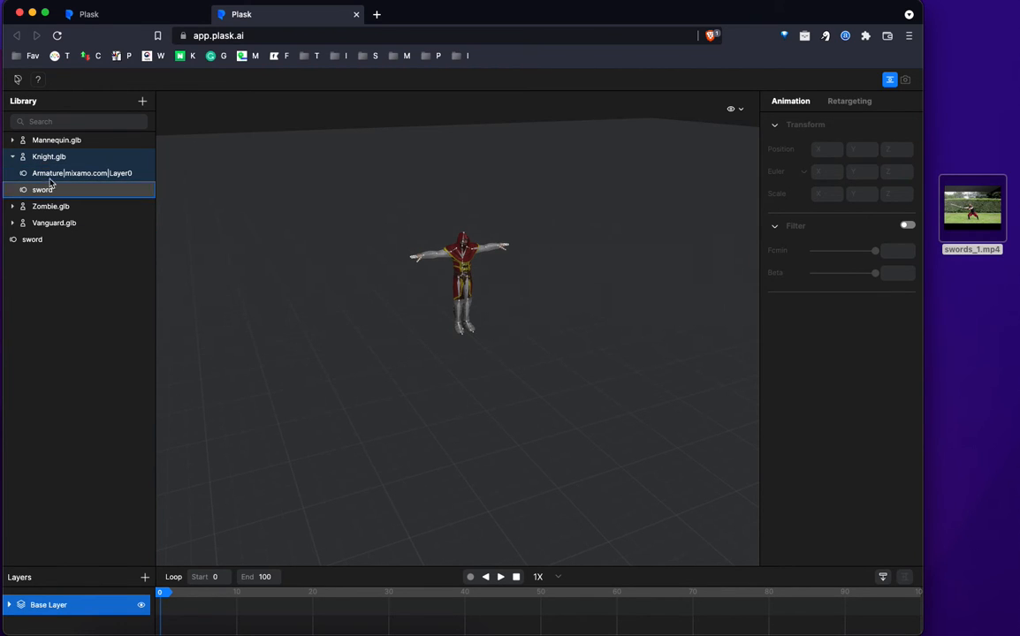
click(83, 172)
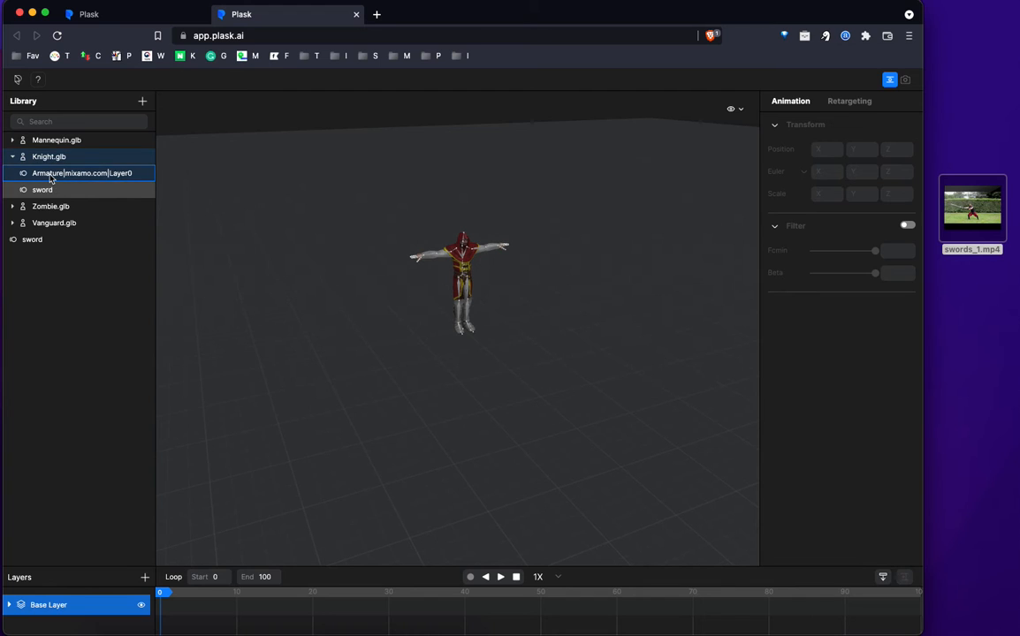
click(48, 156)
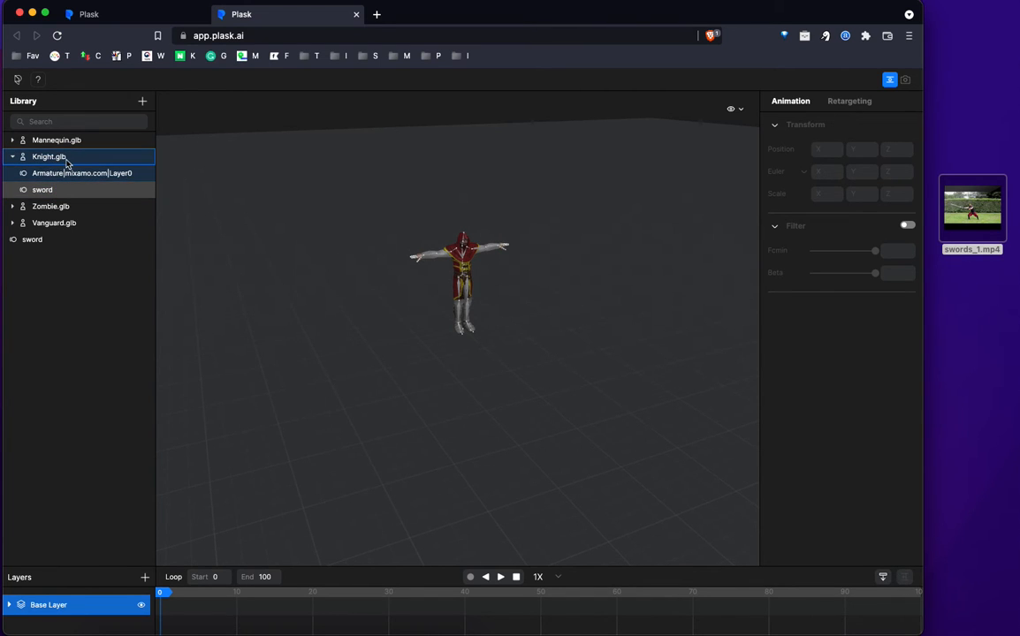
mouse_move(52, 166)
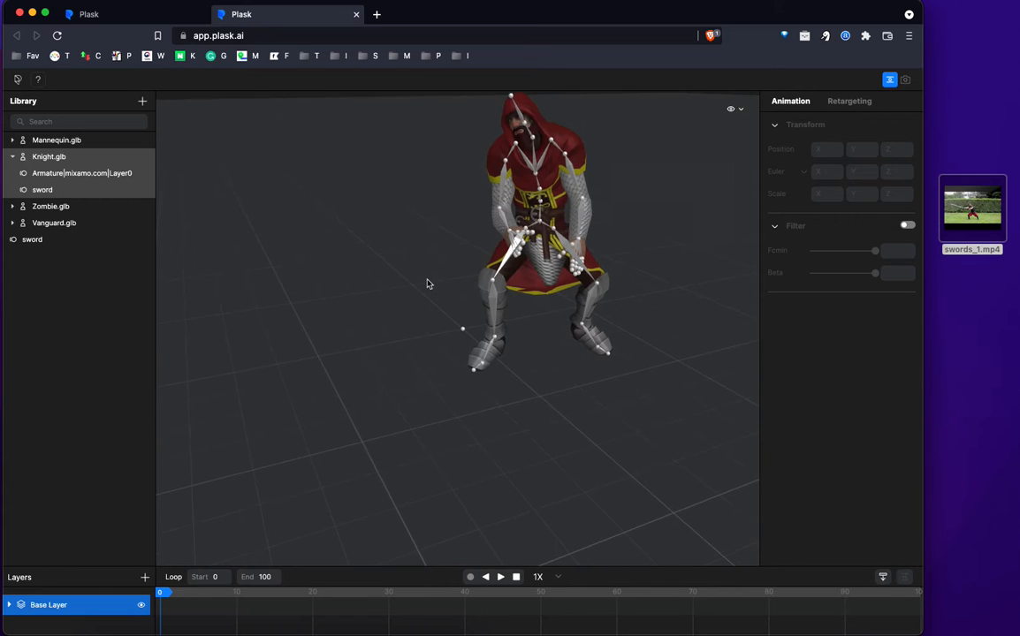
mouse_move(423, 255)
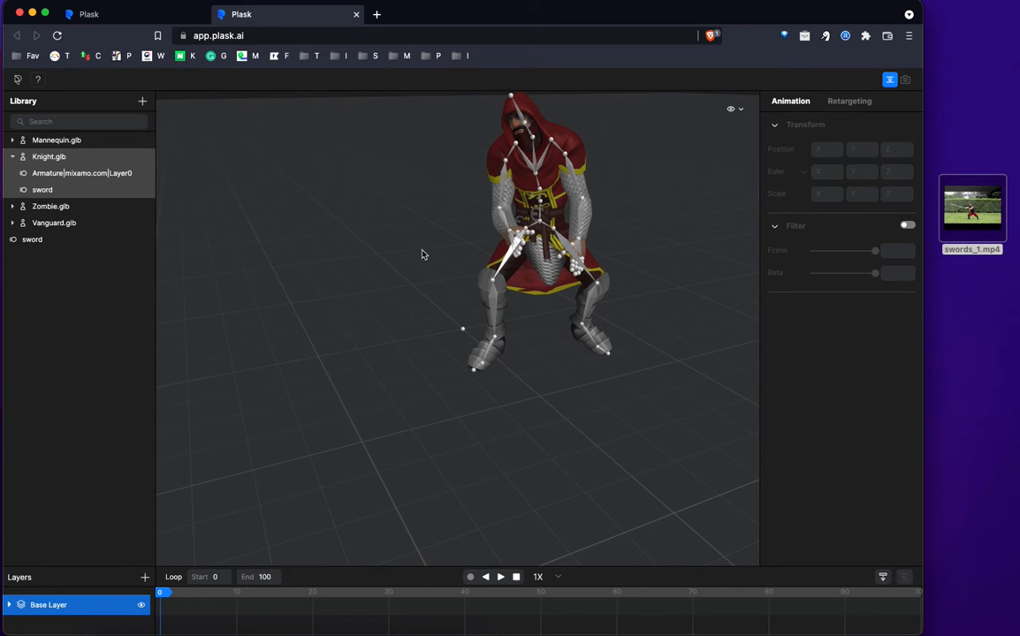
mouse_move(420, 256)
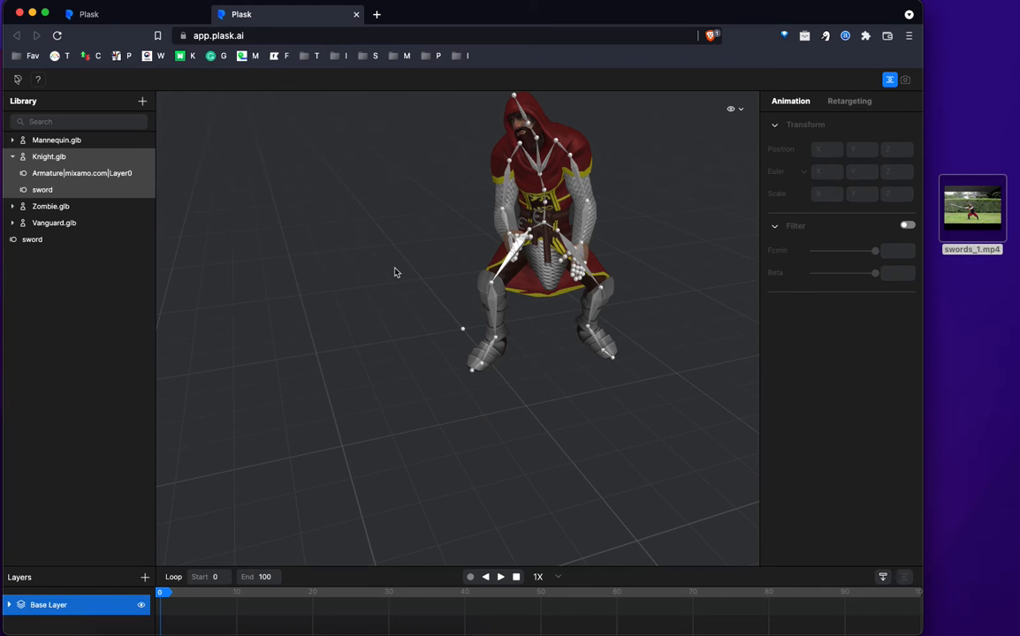
mouse_move(391, 265)
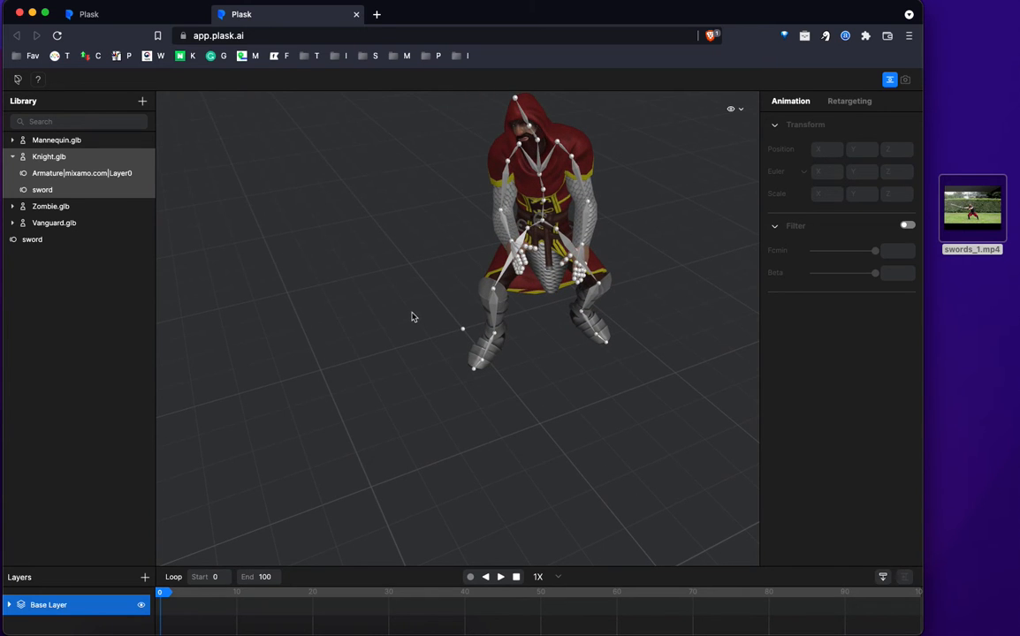
mouse_move(400, 318)
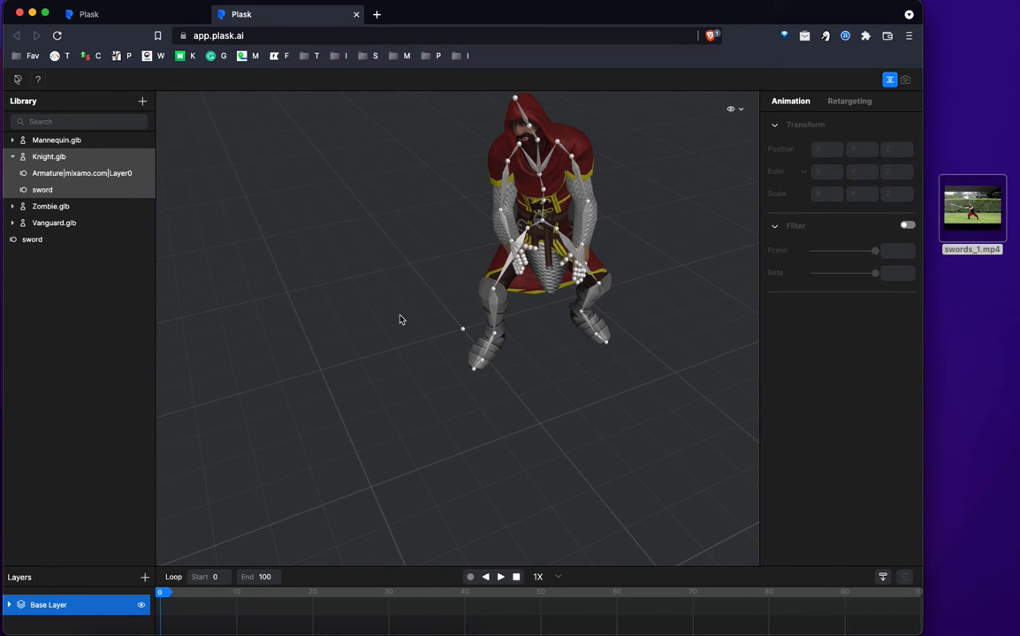
mouse_move(387, 301)
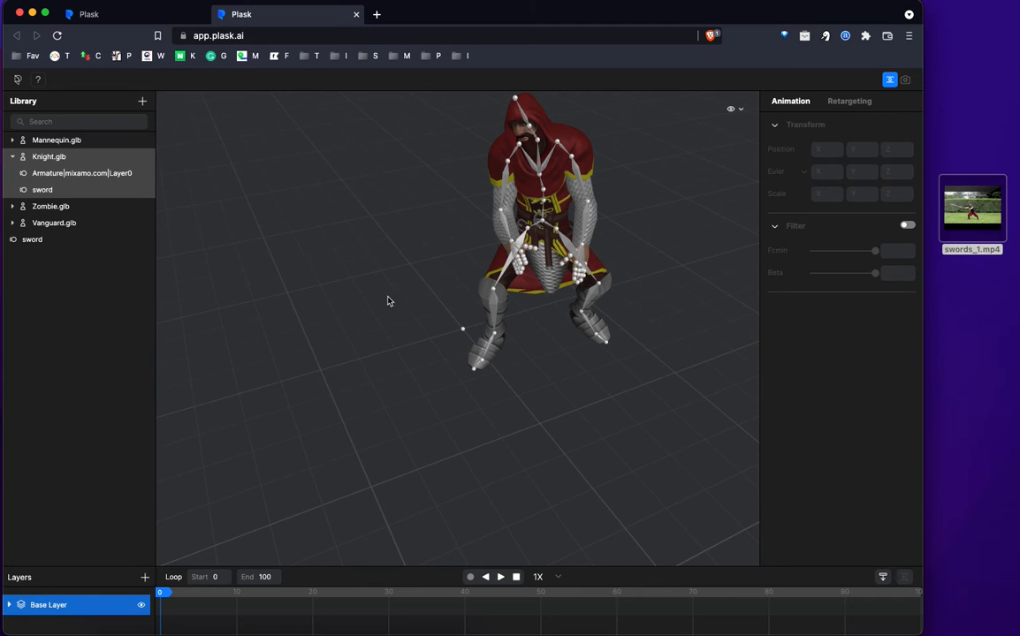
mouse_move(398, 325)
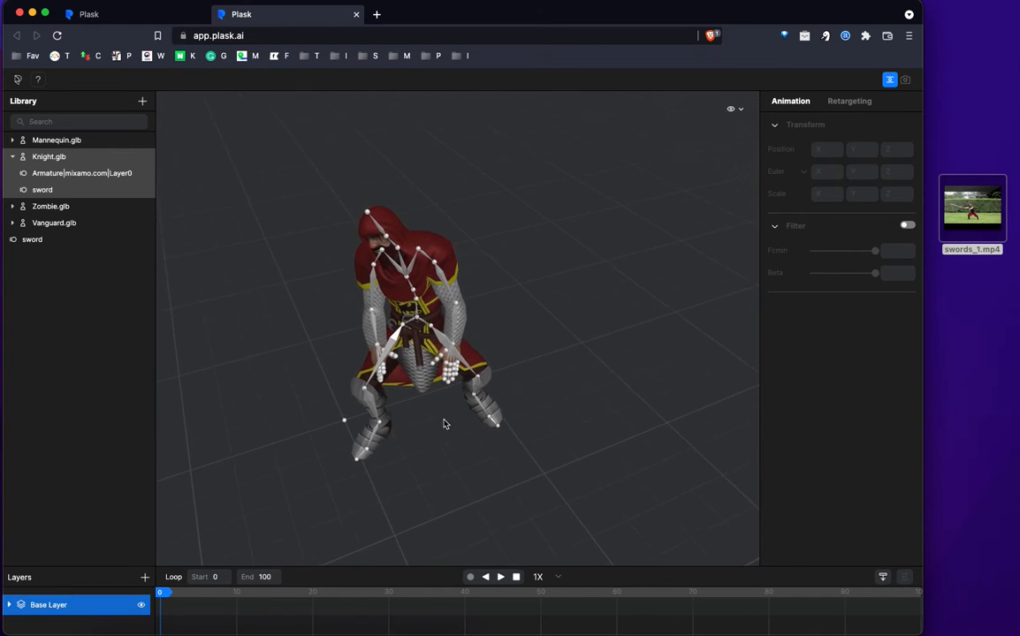
- Orbit around the Knight to inspect its crouched sword stance with skeleton joints shown
drag(445, 423, 596, 390)
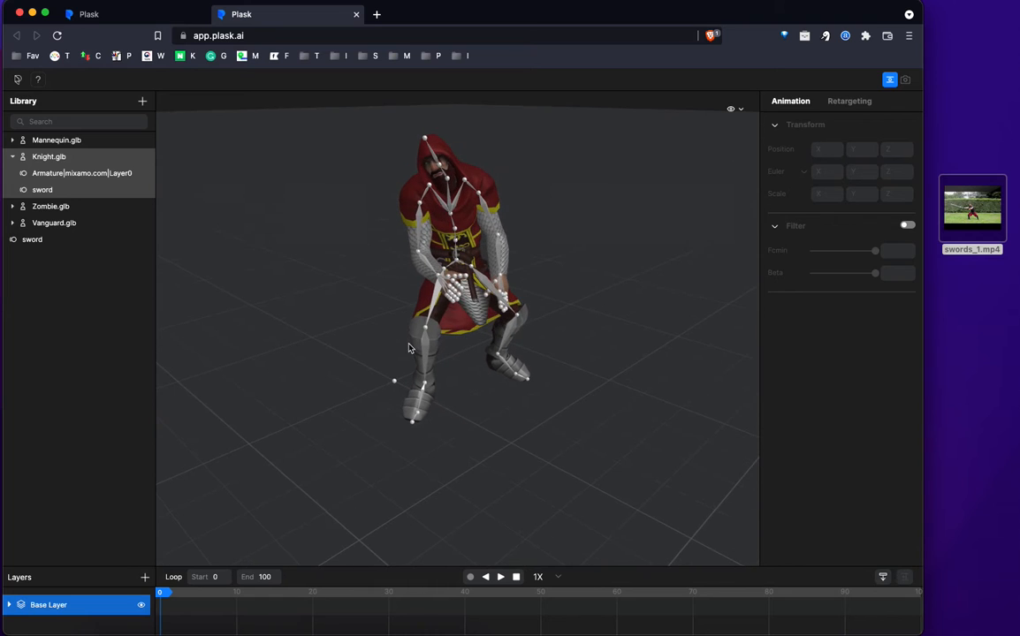
mouse_move(458, 342)
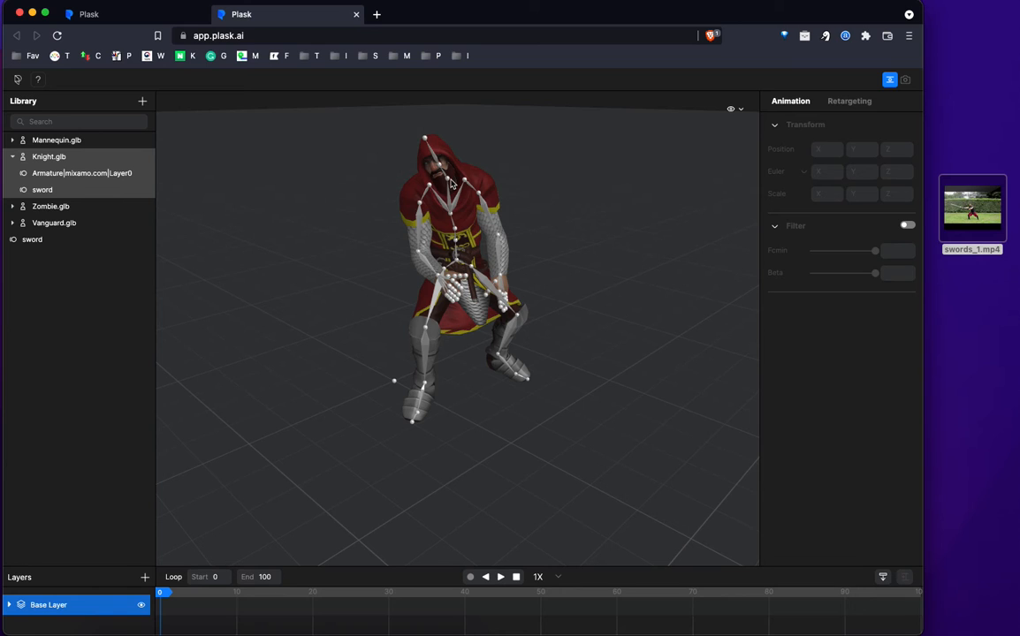
click(448, 184)
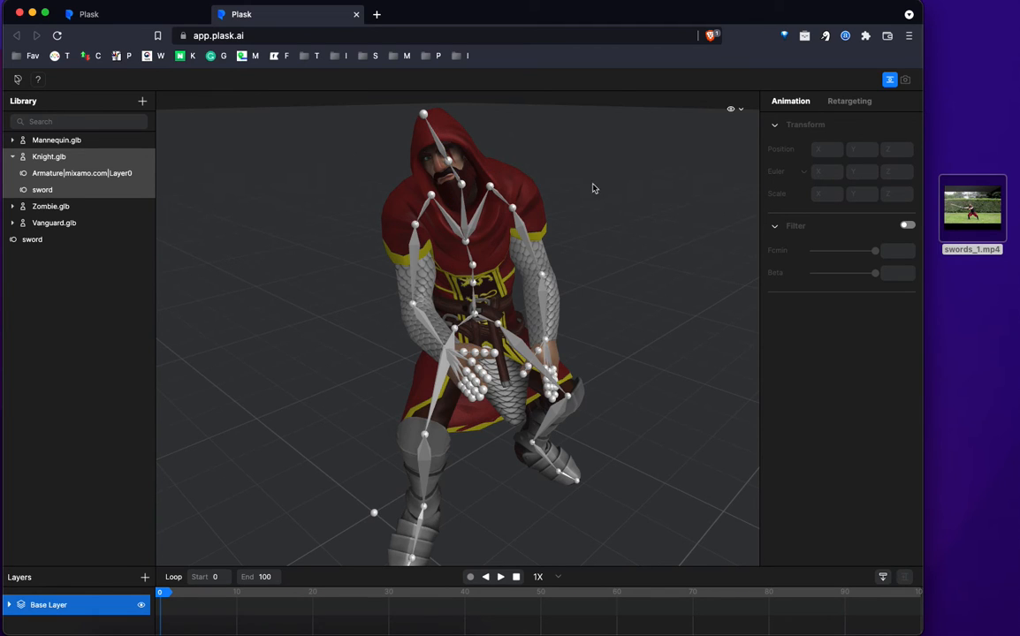
mouse_move(843, 105)
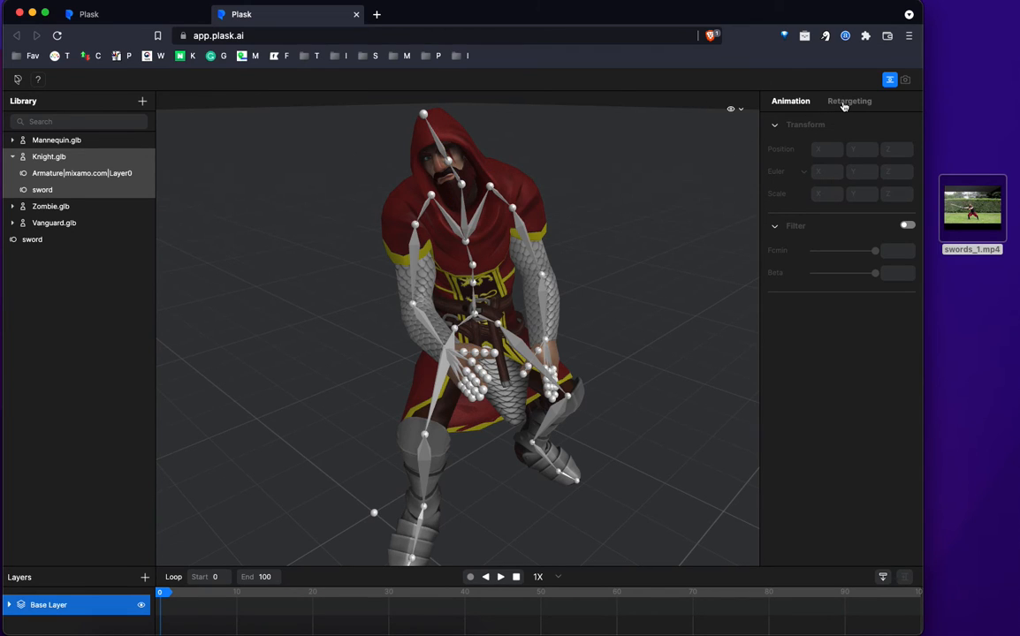
- Show the Retargeting panel's body mapping diagram with Source and Target dropdowns
click(848, 100)
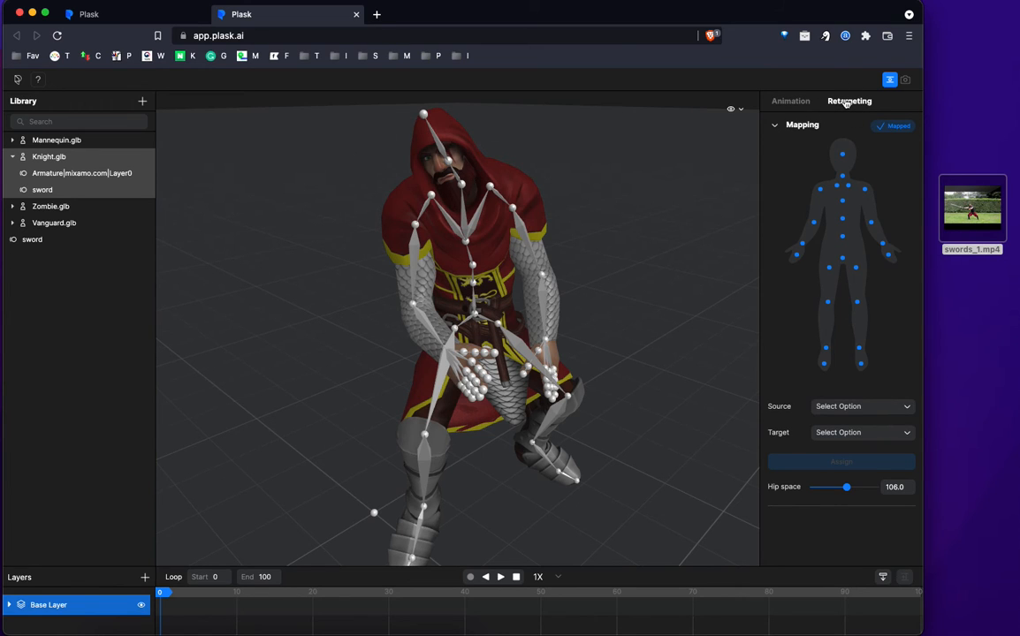
mouse_move(805, 350)
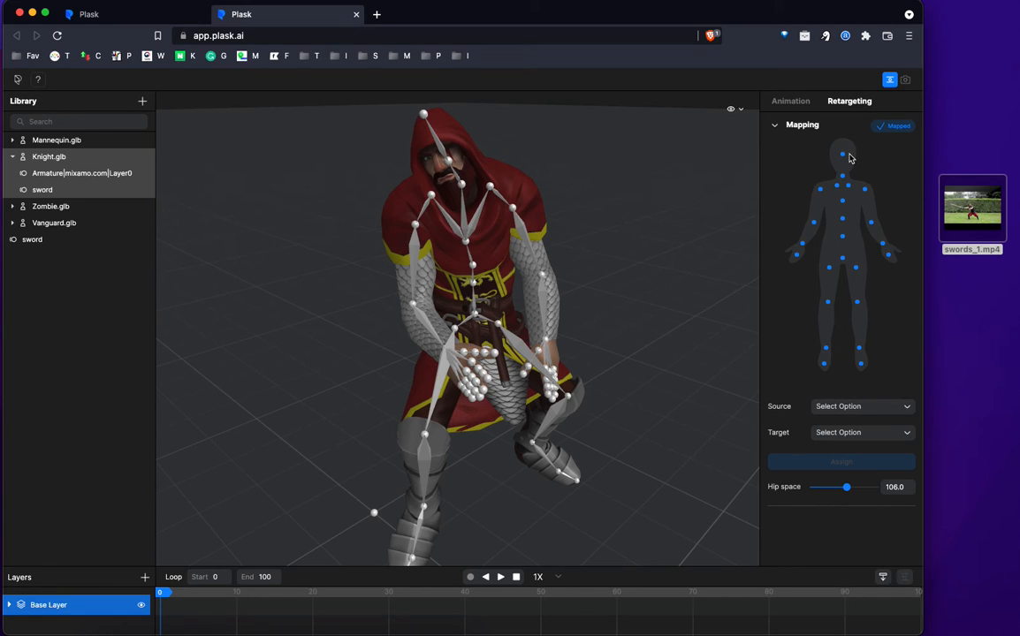
mouse_move(862, 179)
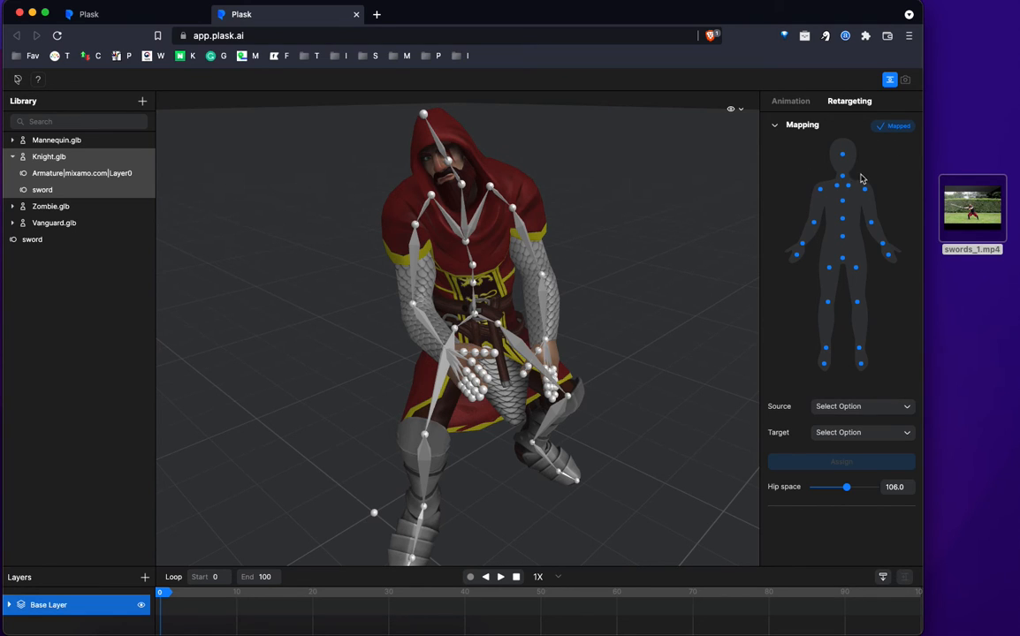
mouse_move(846, 166)
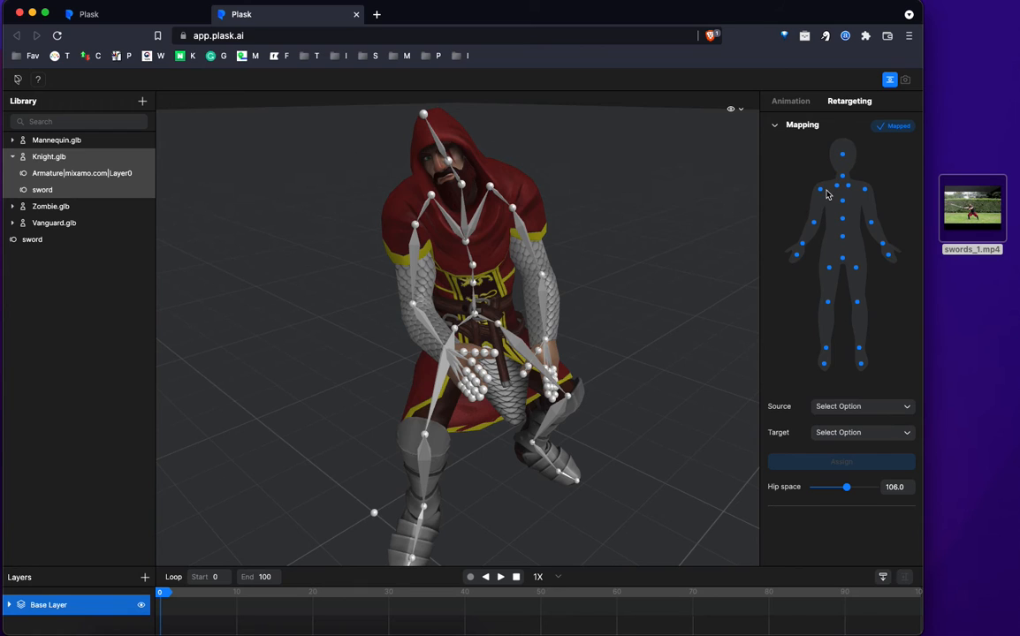
mouse_move(903, 135)
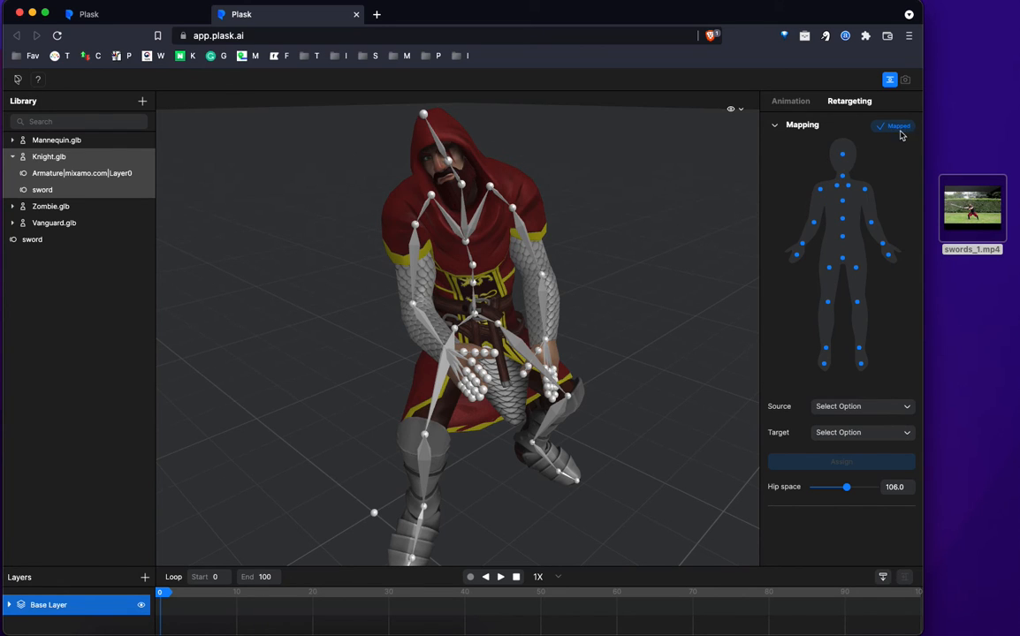
mouse_move(829, 170)
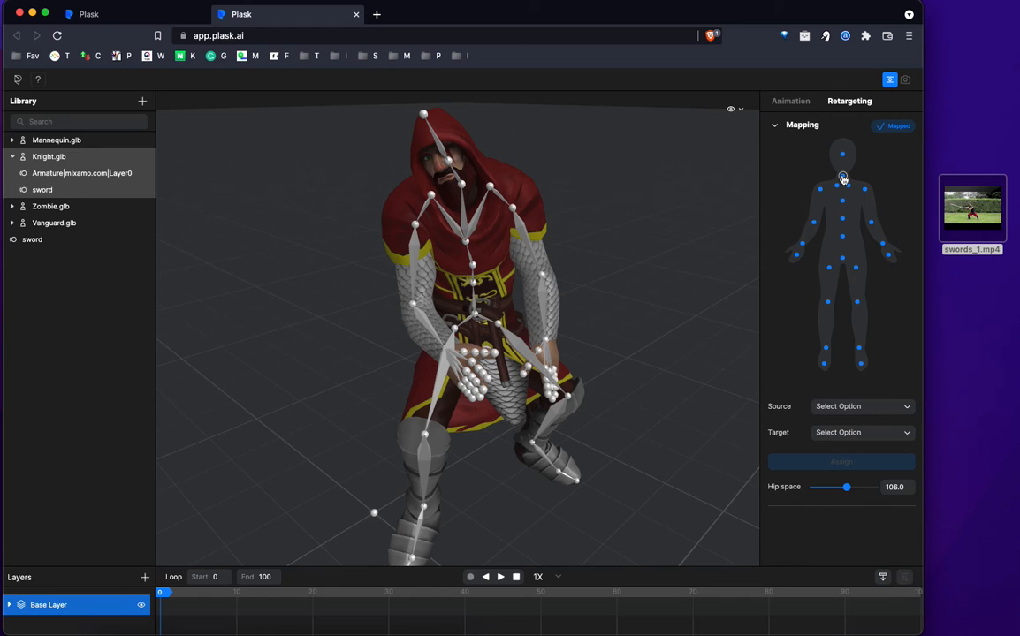
mouse_move(830, 182)
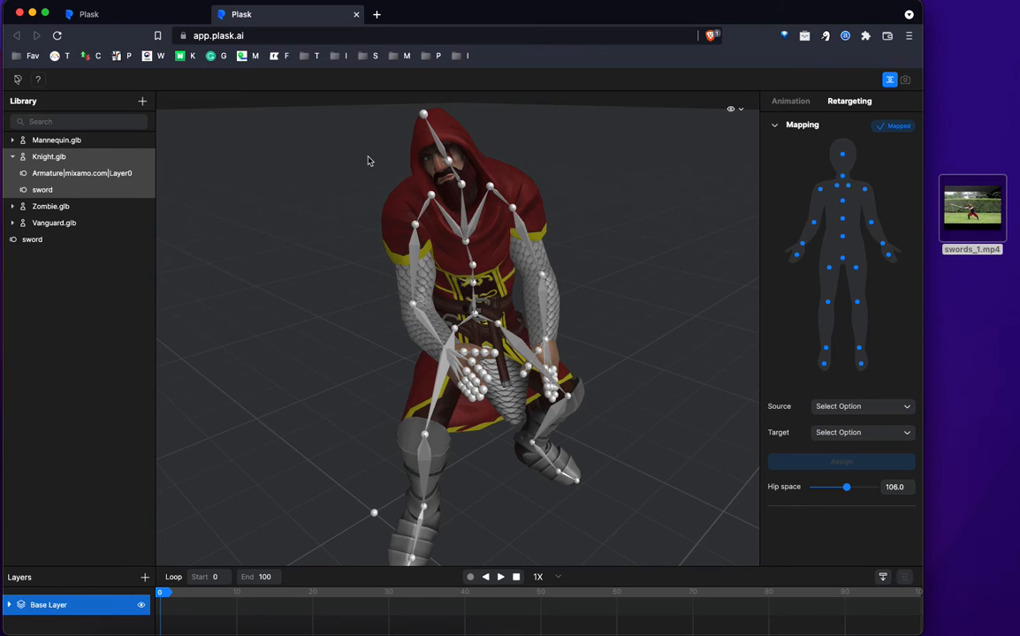
mouse_move(811, 188)
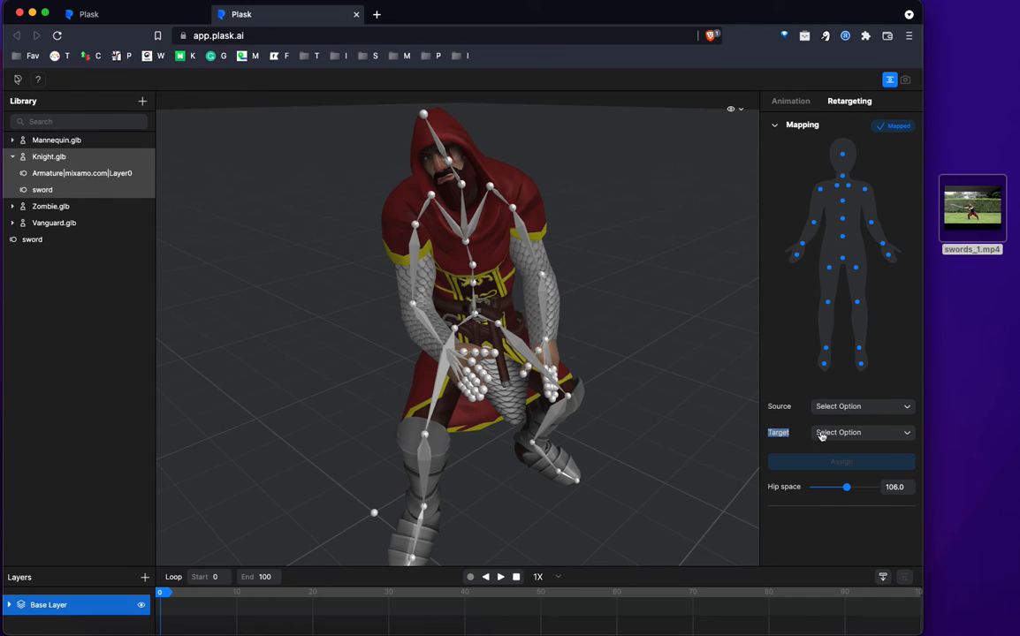
mouse_move(781, 334)
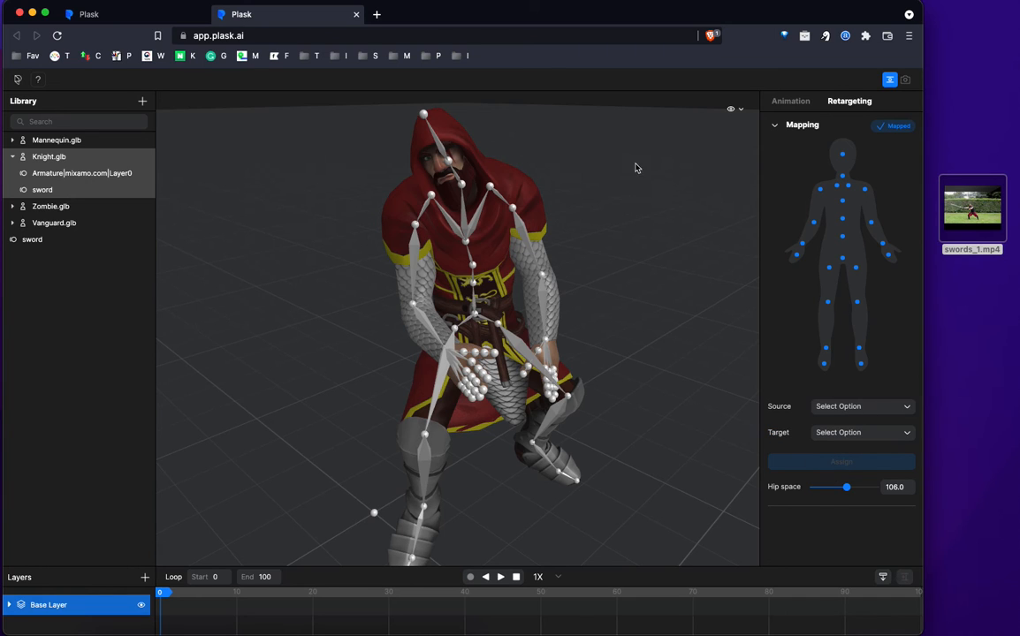
mouse_move(600, 175)
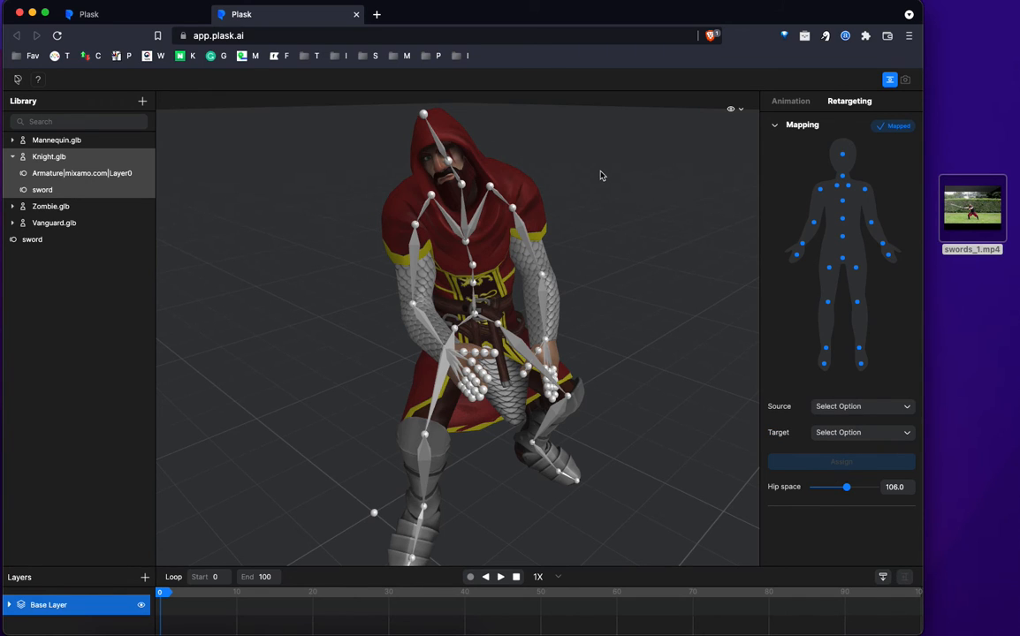
mouse_move(466, 181)
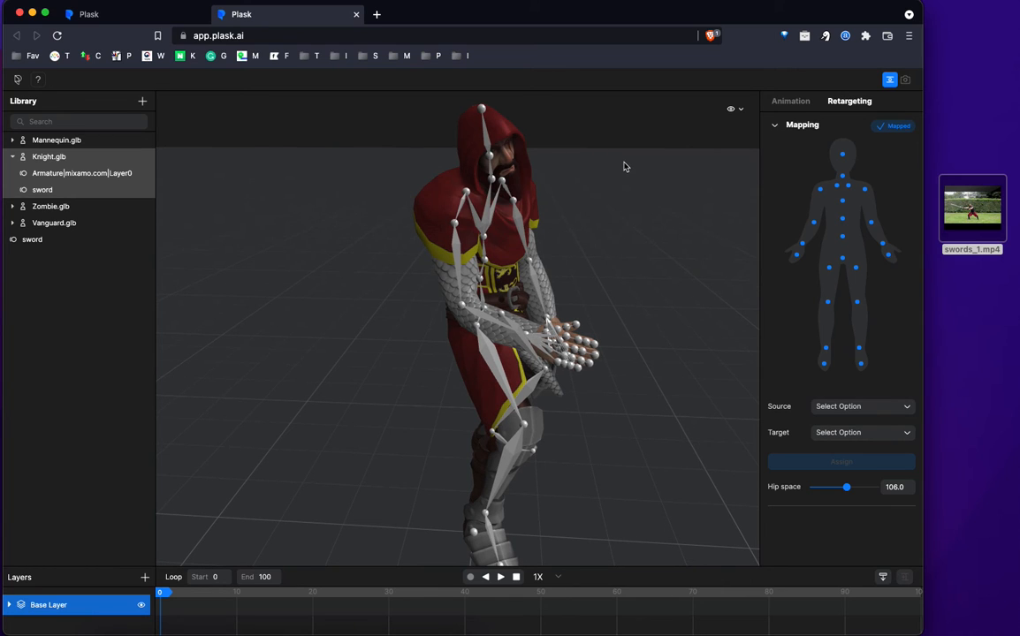
mouse_move(496, 171)
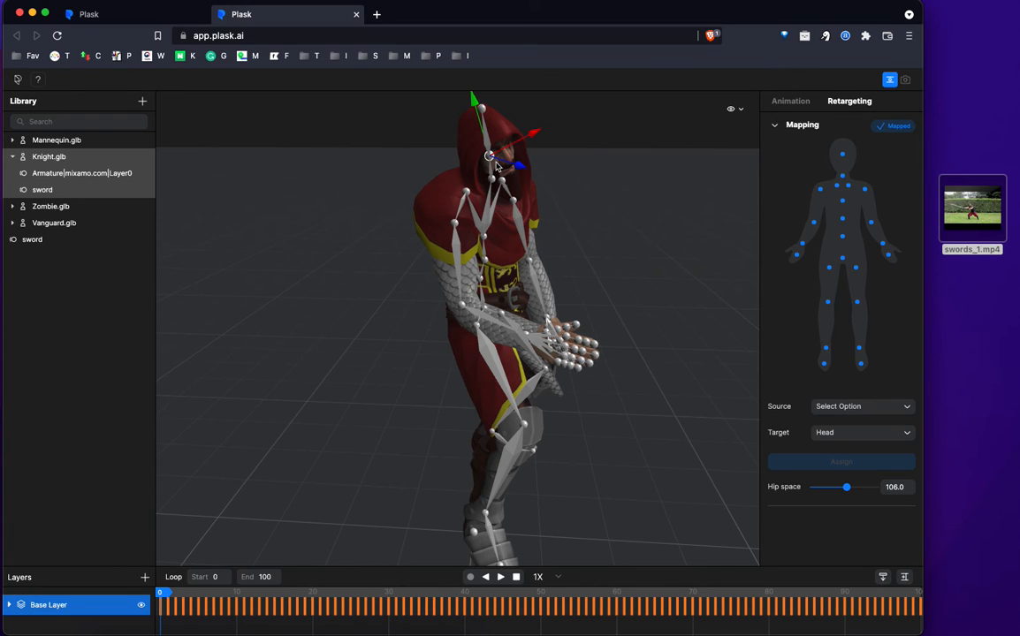
mouse_move(498, 168)
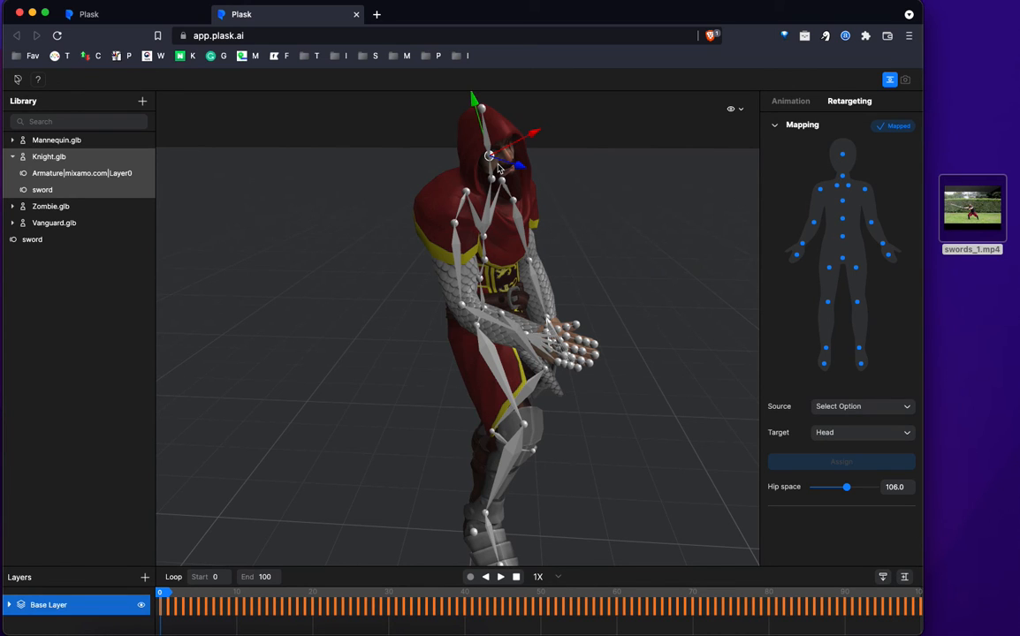
- Toggle the head bone's gizmo between move and rotate, ending in rotate mode
click(488, 157)
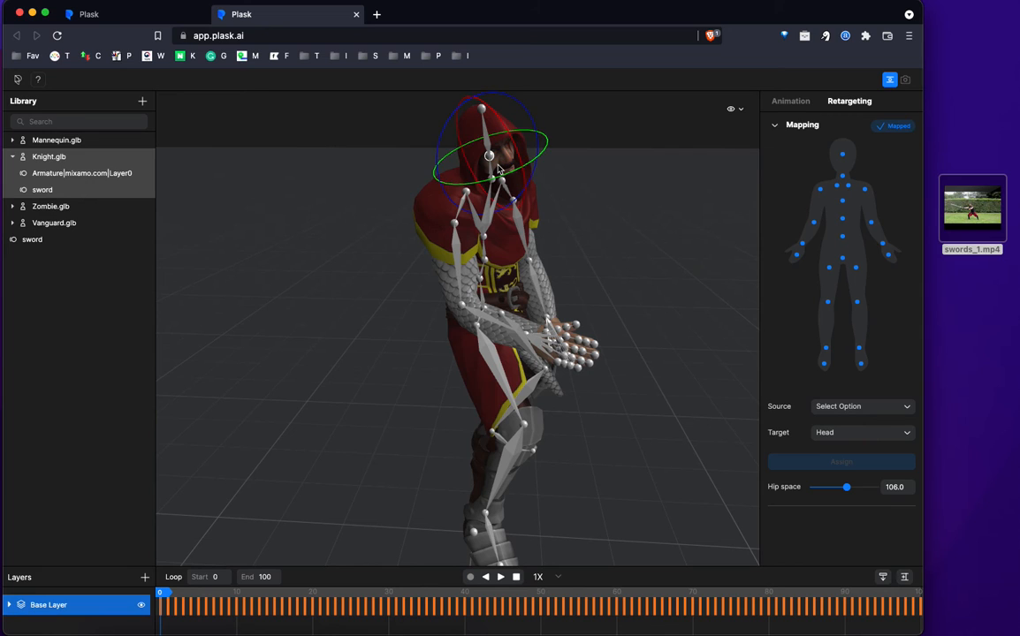
click(489, 156)
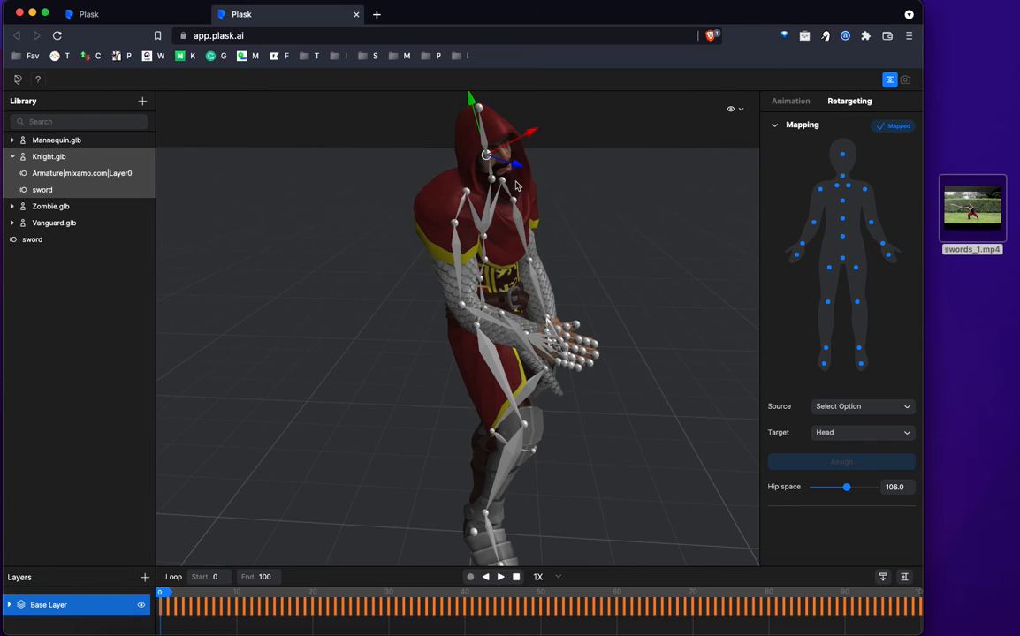
click(485, 154)
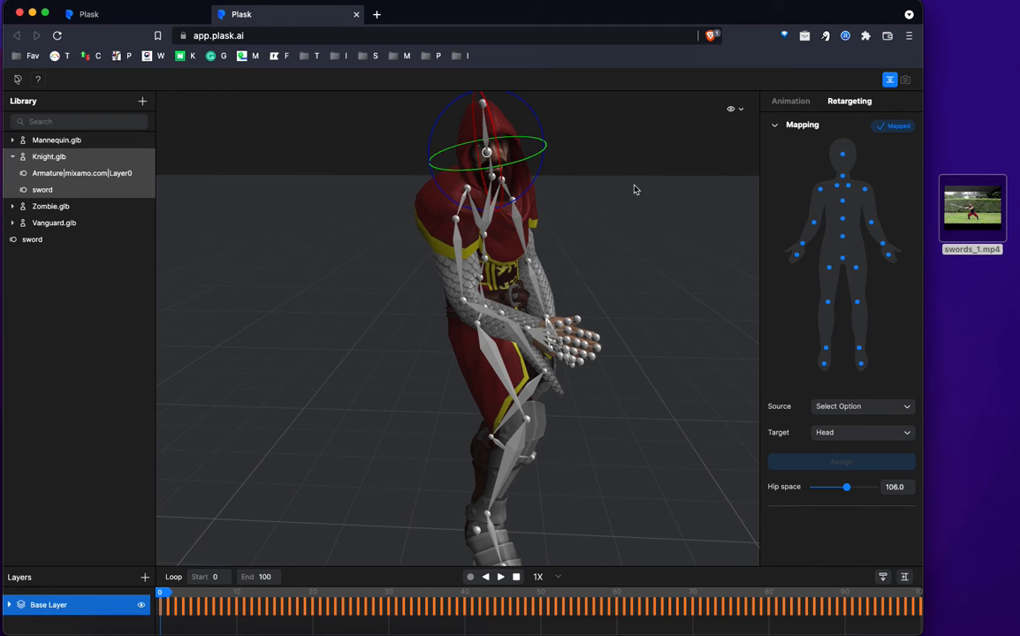
- Drag the head bone's rotation ring to turn the Knight's head
drag(633, 189, 564, 250)
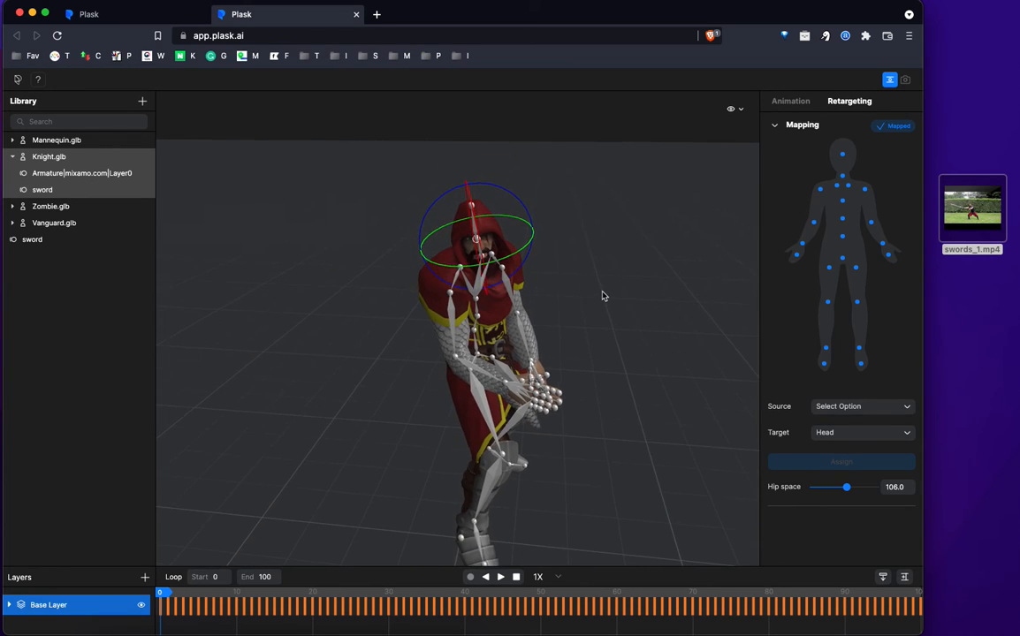
mouse_move(604, 315)
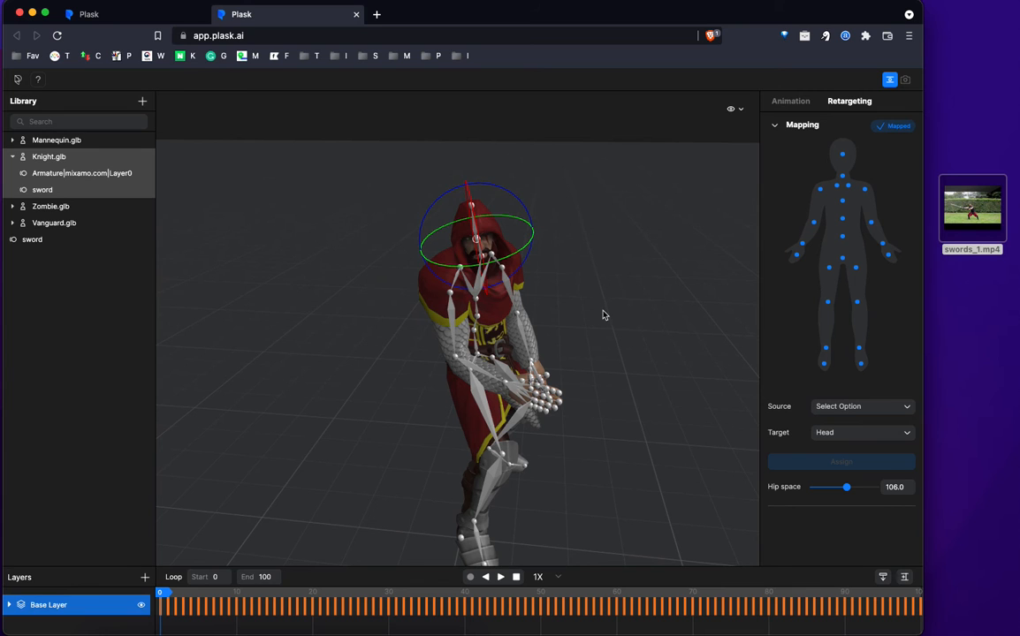
mouse_move(588, 322)
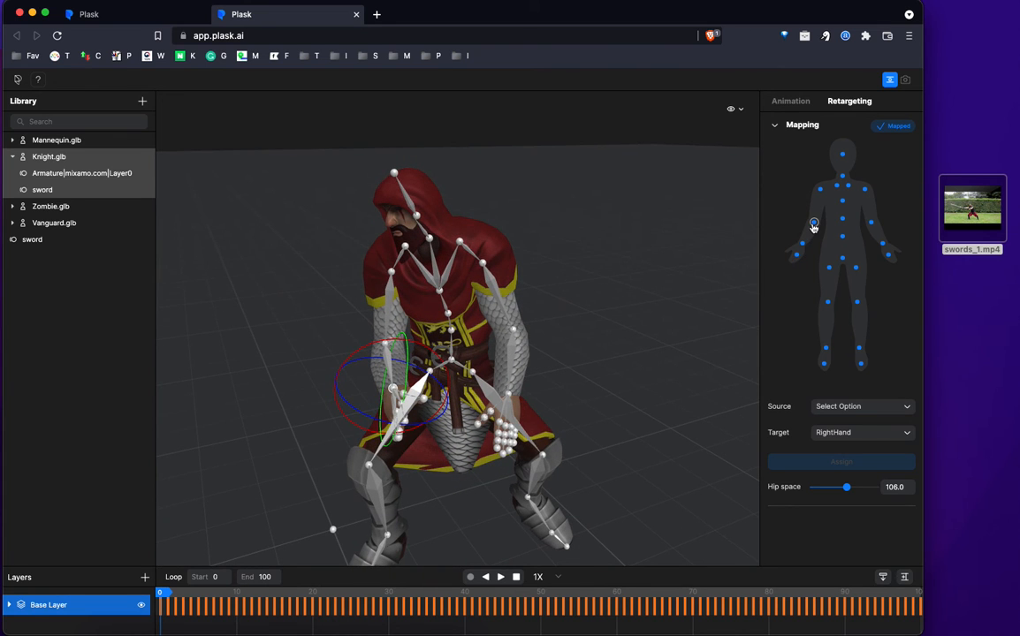
- Select the right forearm and right hand on the body map, then rotate the wrist
click(802, 245)
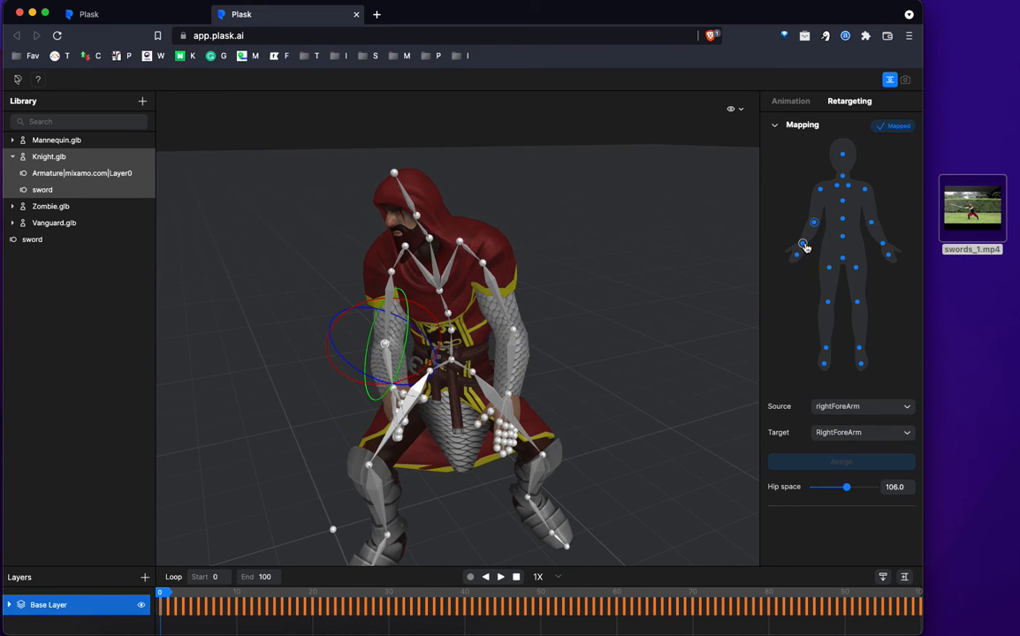
click(802, 245)
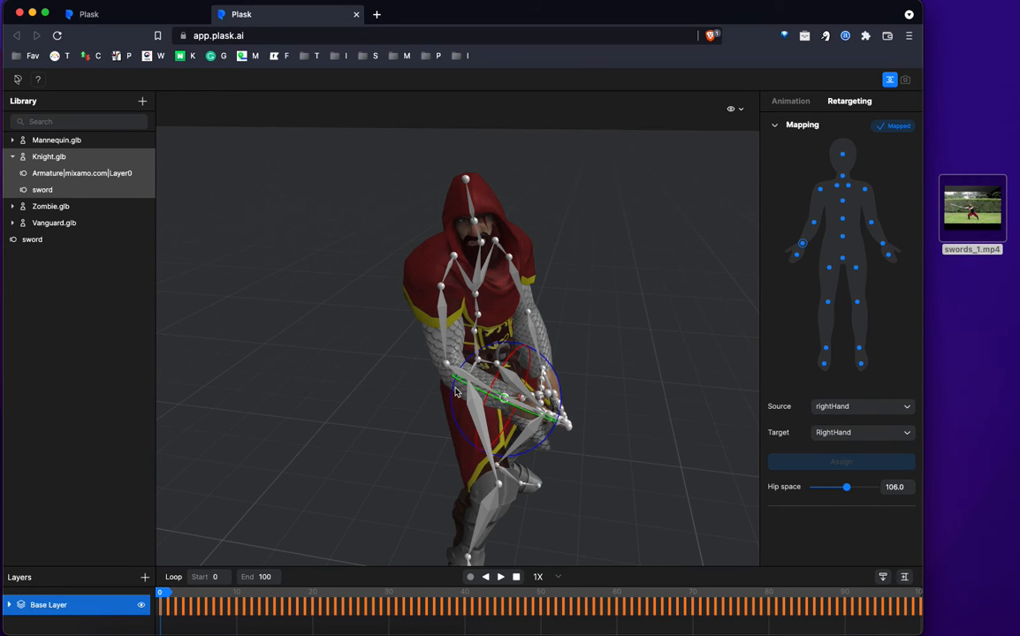
click(446, 362)
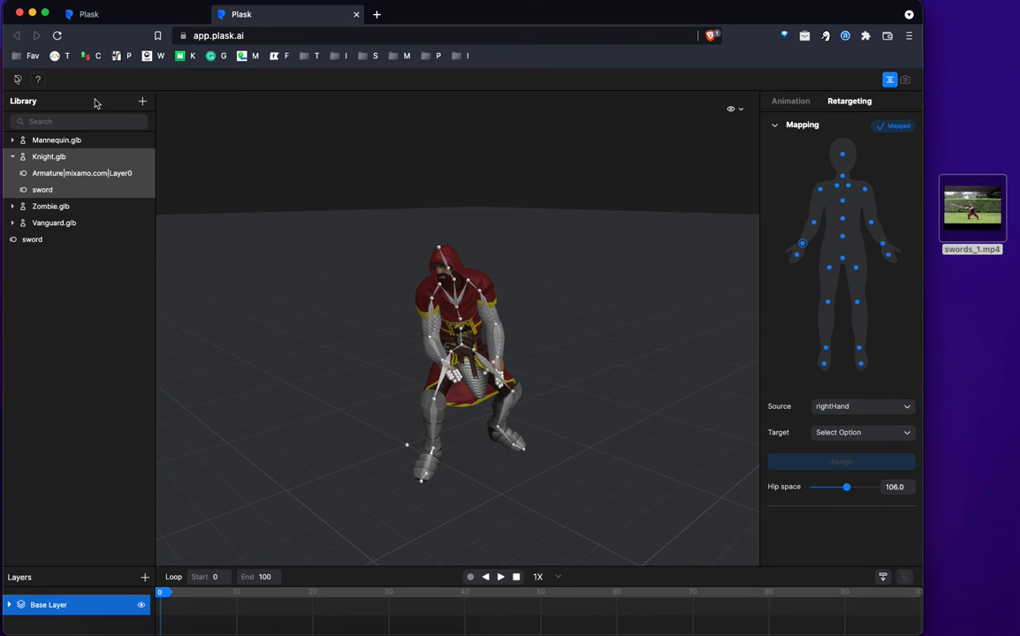
- Export the Knight's sword motion from the library in glb format as Knight.glb
click(54, 222)
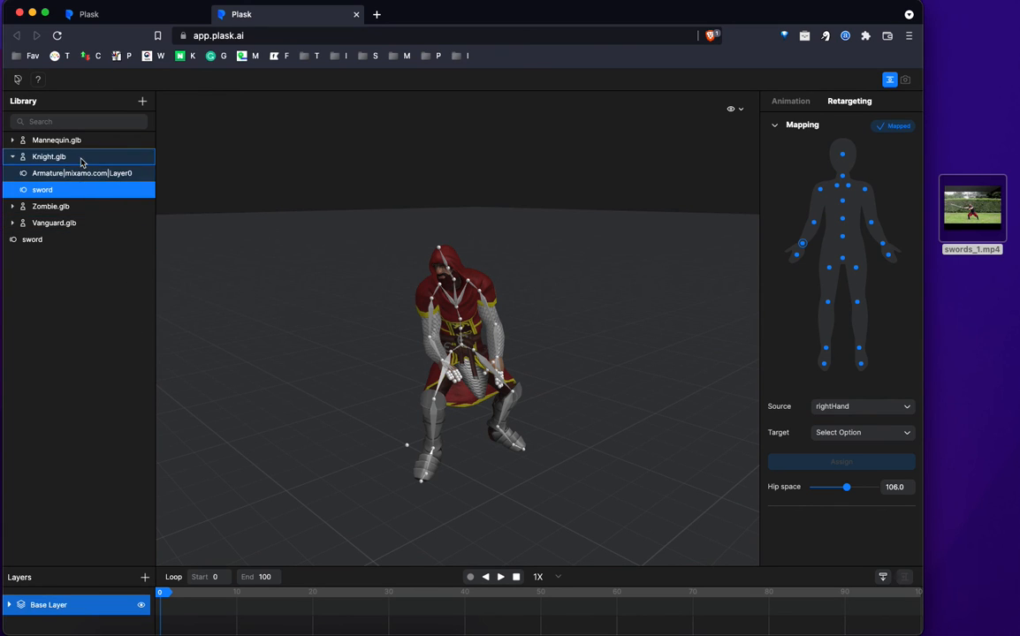
right_click(48, 156)
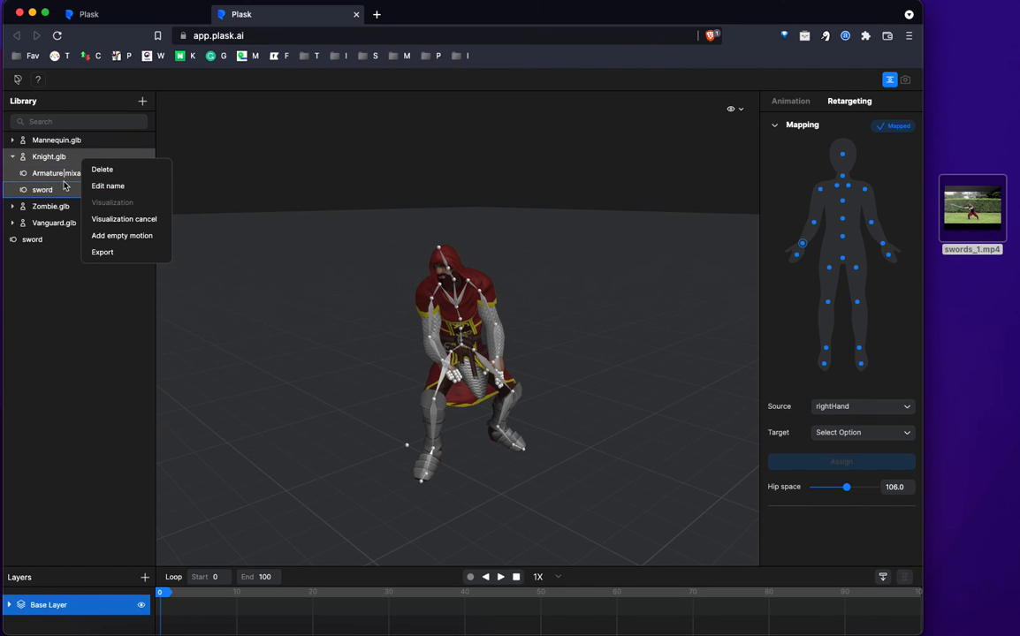
click(102, 252)
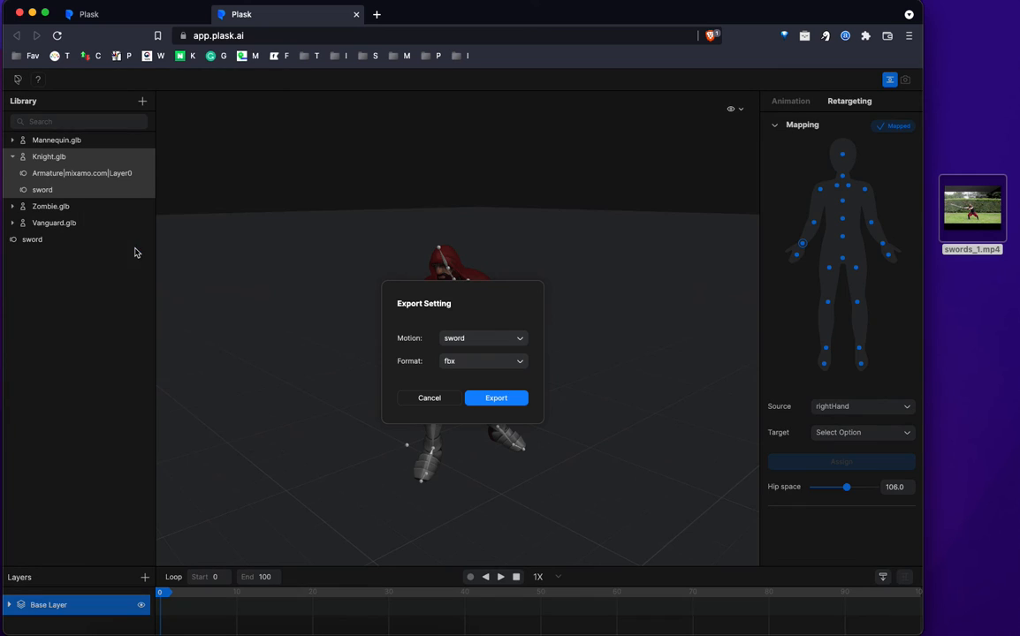
click(481, 337)
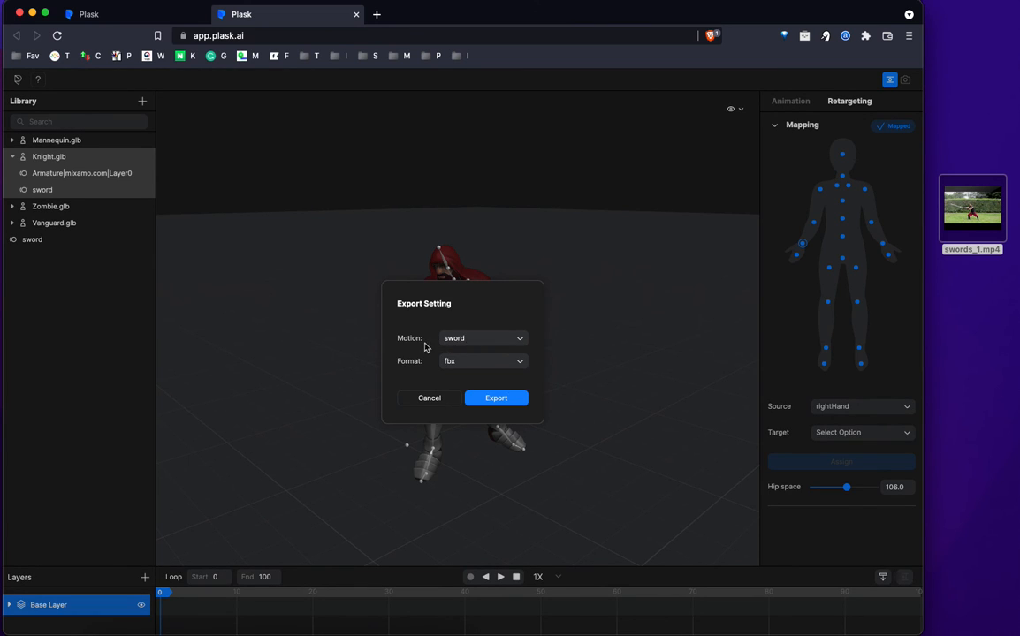
mouse_move(477, 371)
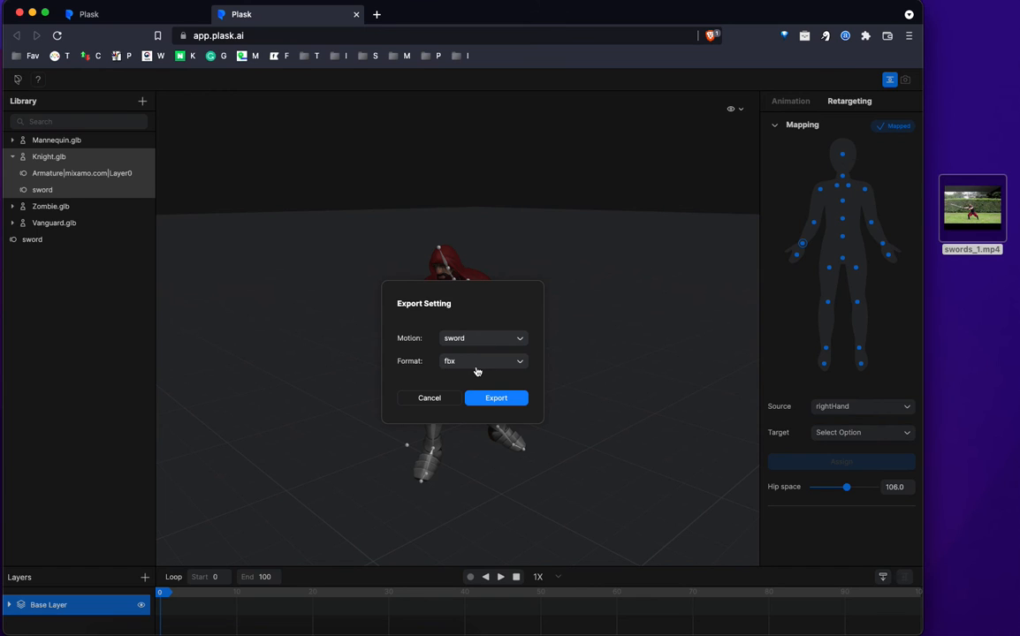
click(482, 361)
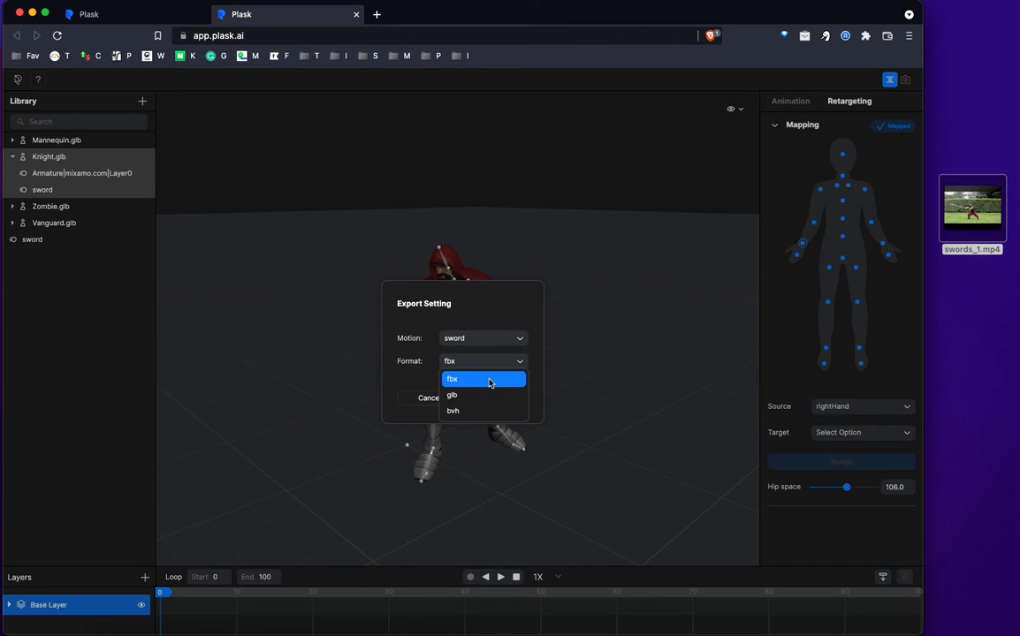
mouse_move(483, 410)
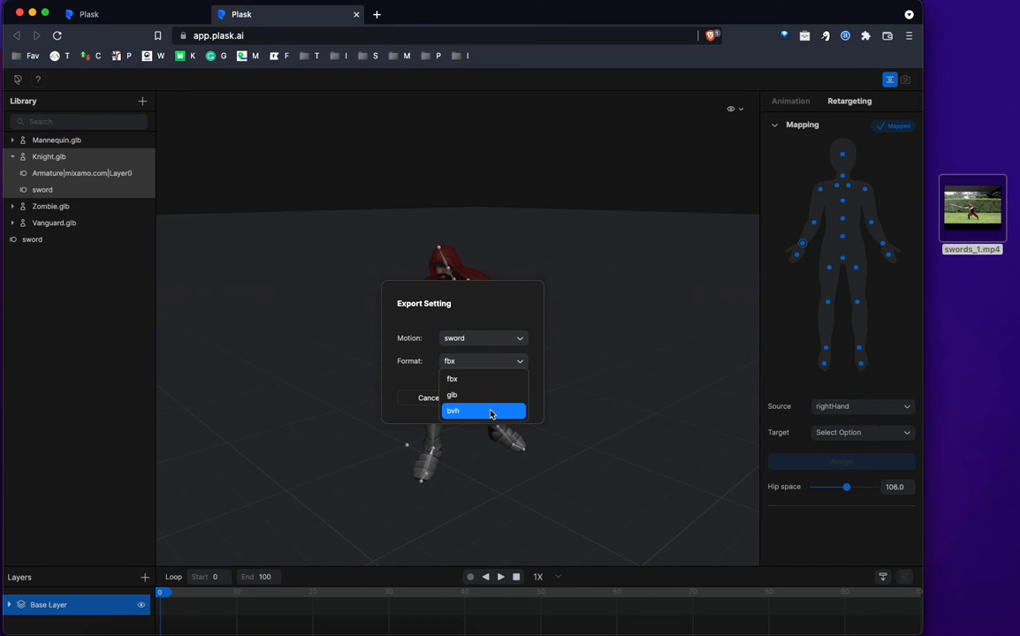
mouse_move(484, 395)
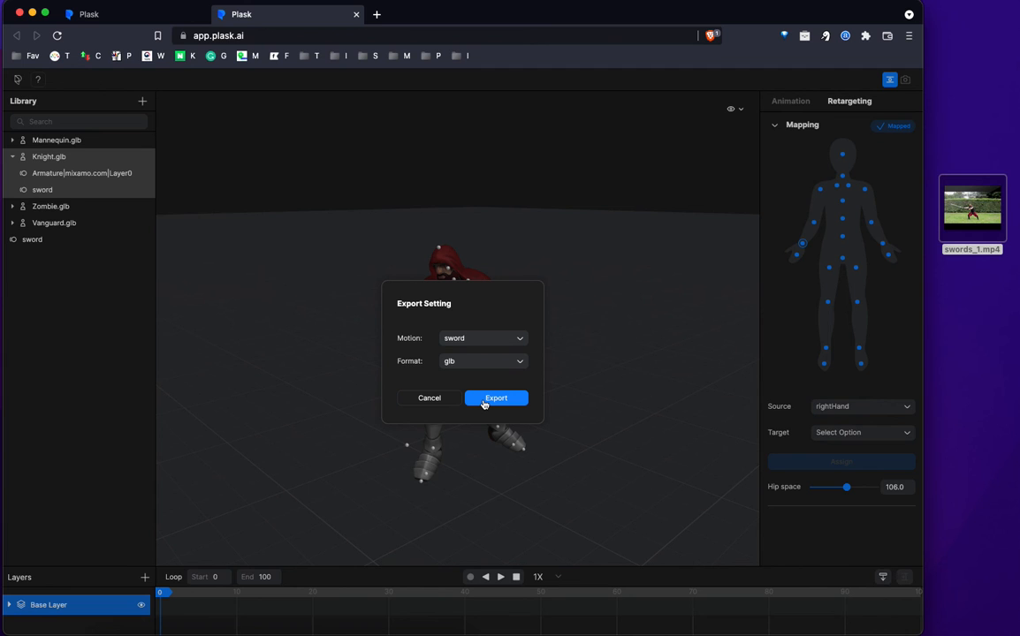
click(496, 398)
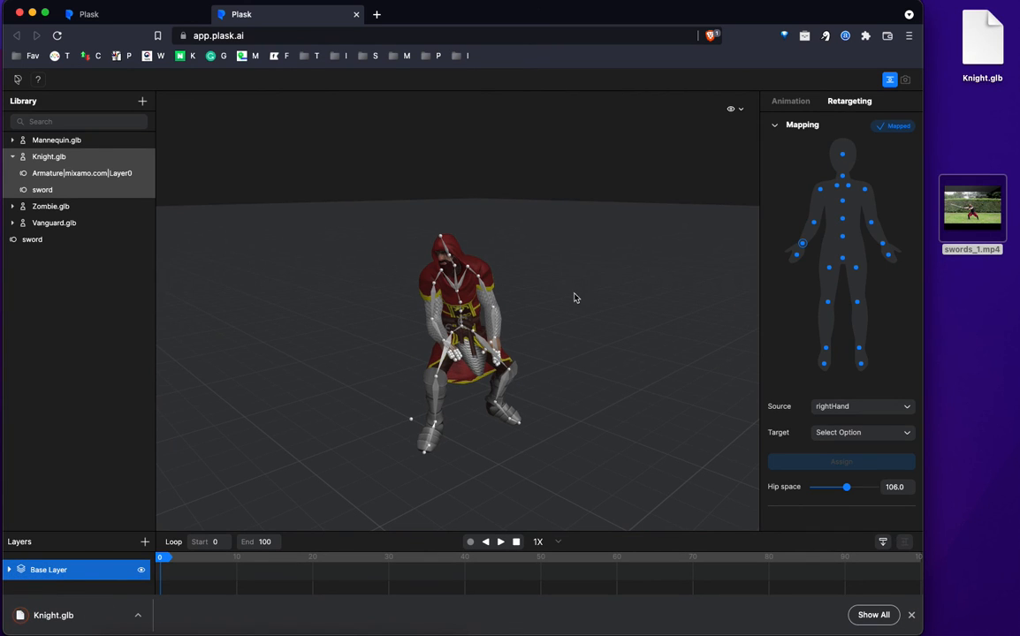
mouse_move(586, 292)
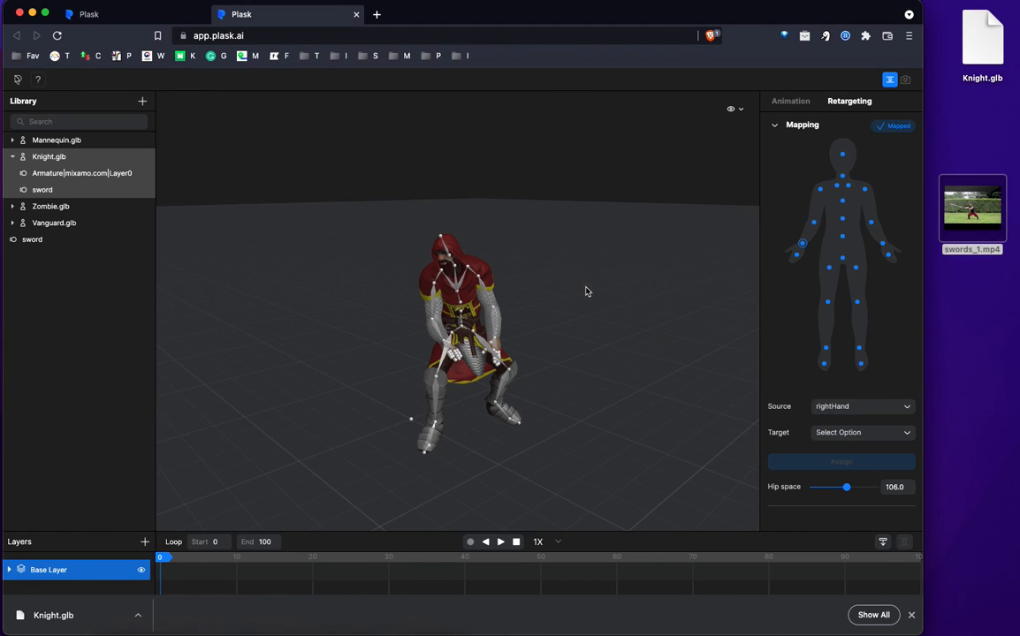
mouse_move(669, 217)
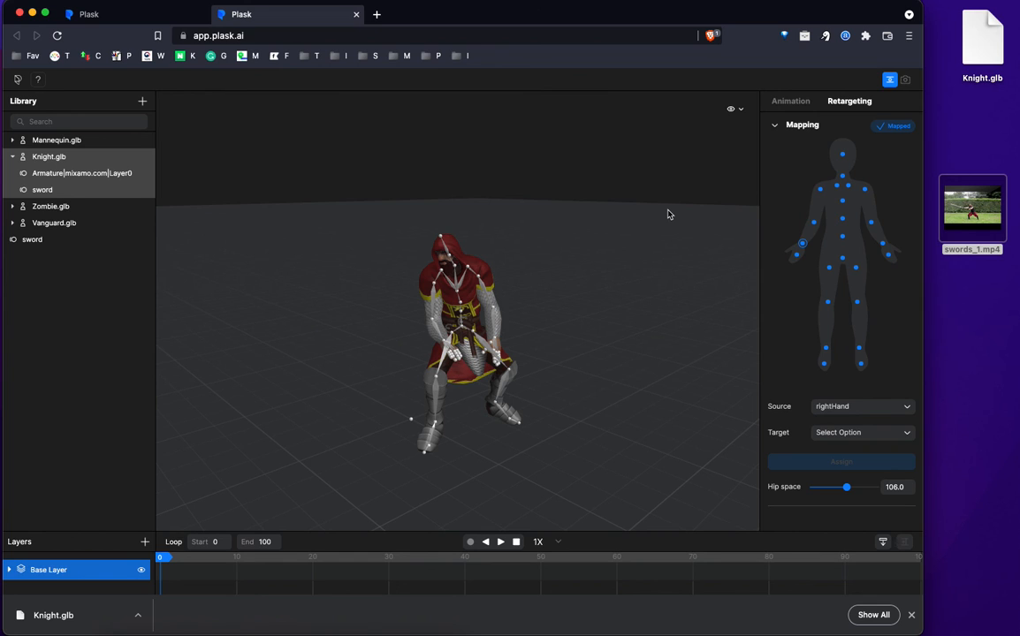
mouse_move(922, 100)
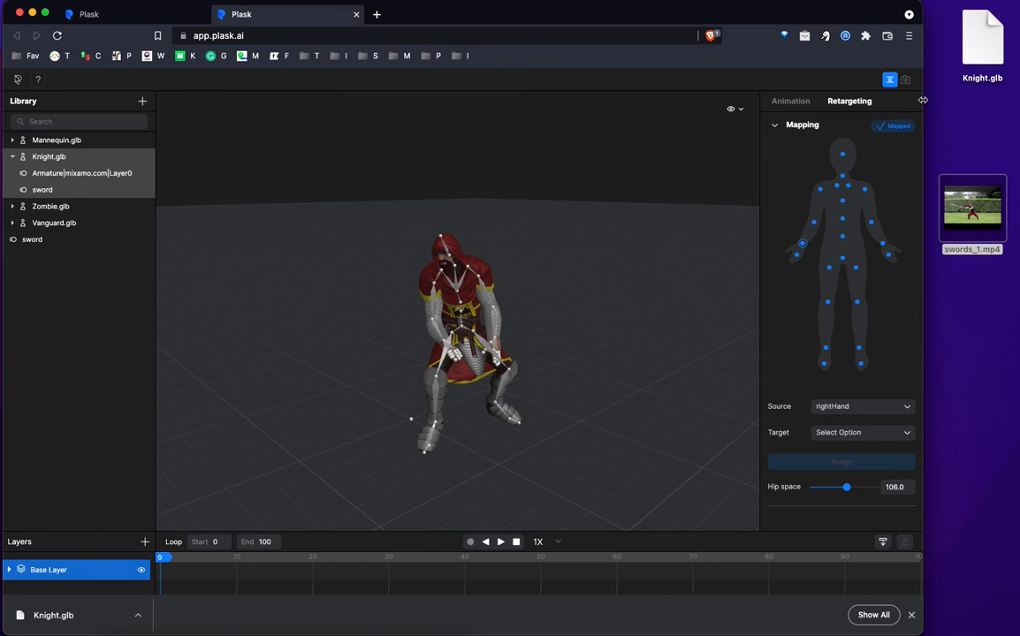
click(972, 49)
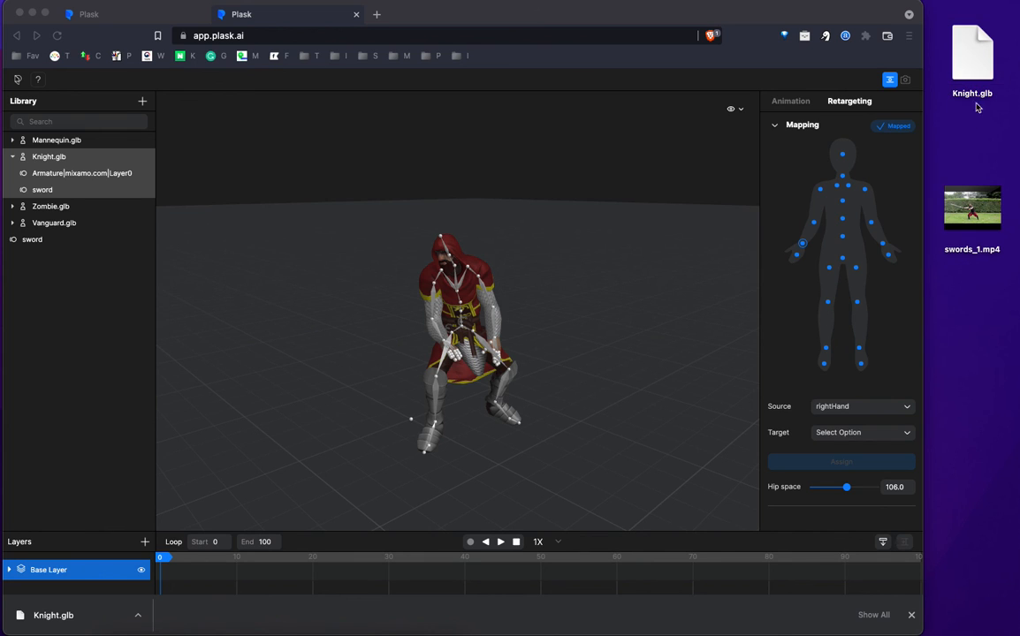
click(971, 49)
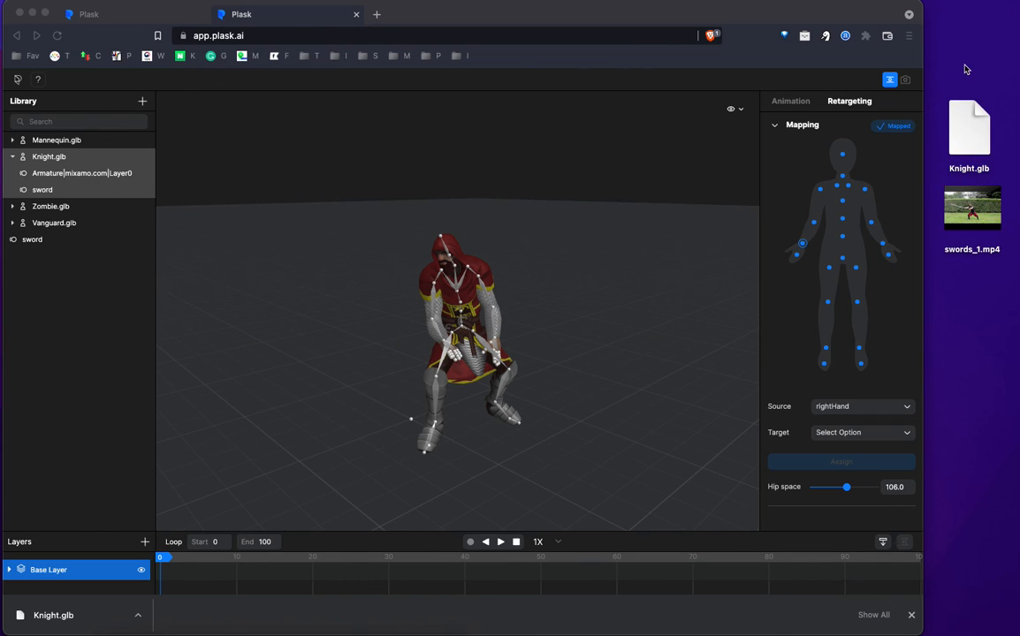
mouse_move(970, 116)
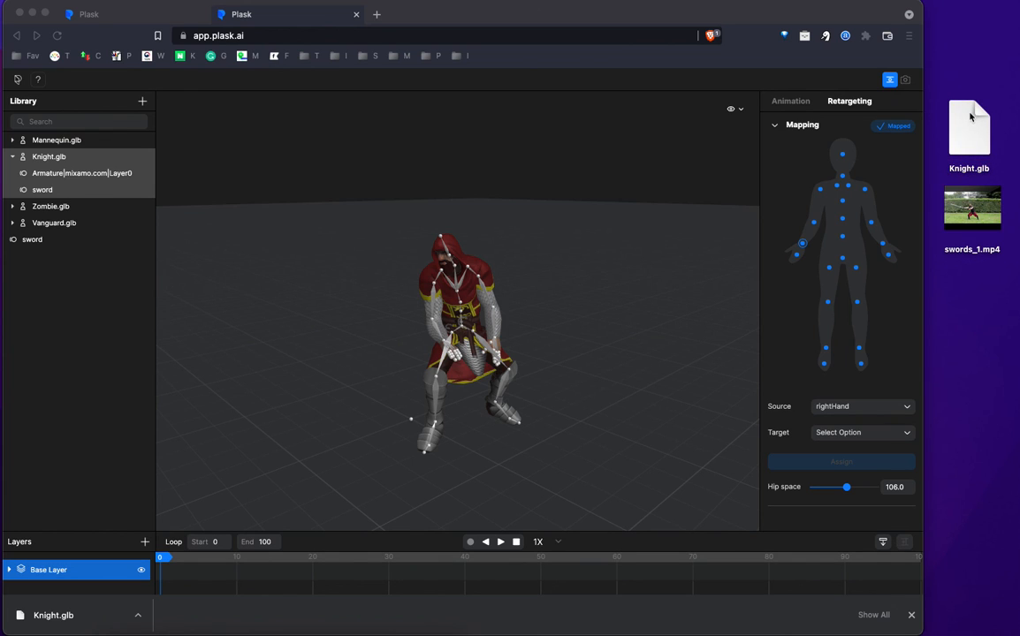
mouse_move(970, 124)
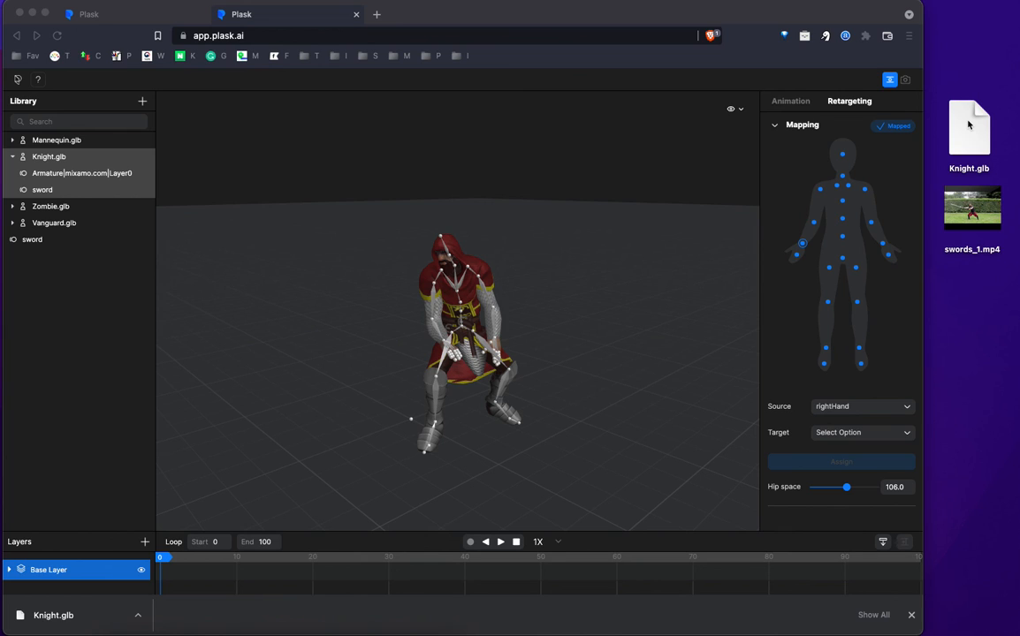
mouse_move(335, 220)
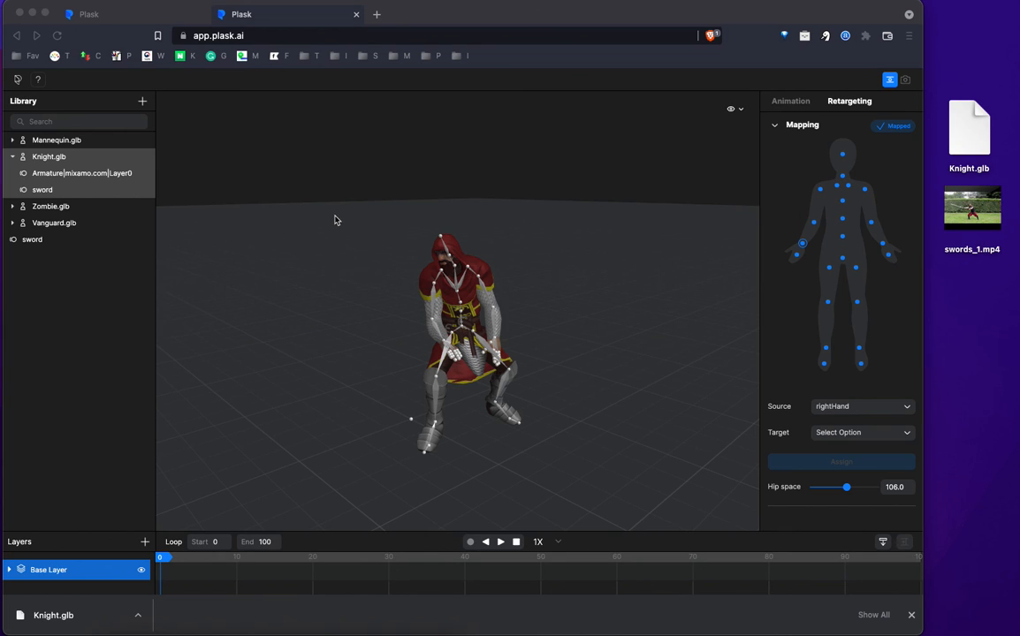
mouse_move(50, 285)
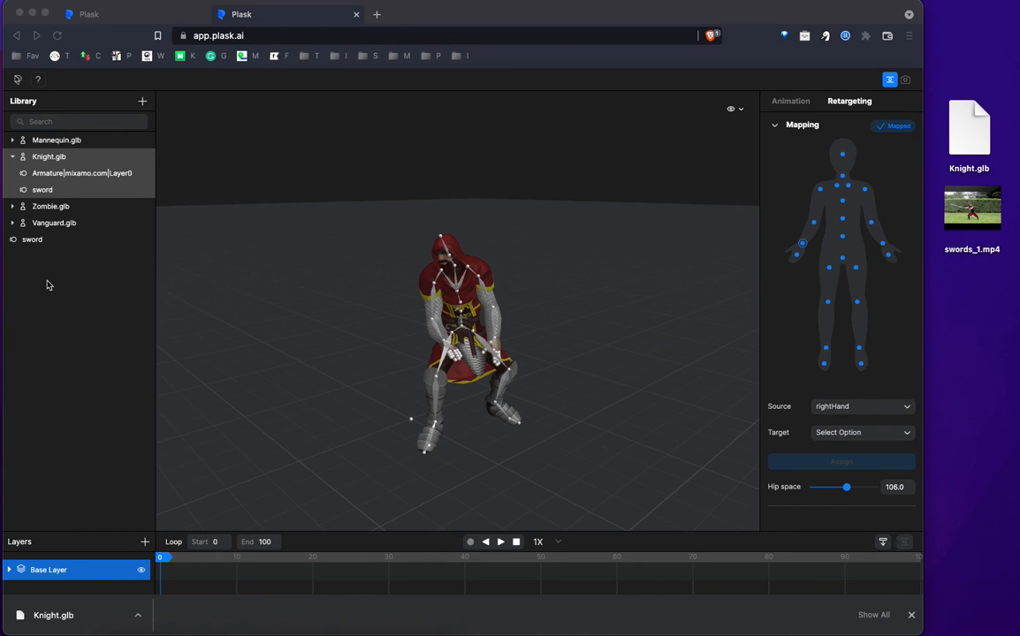